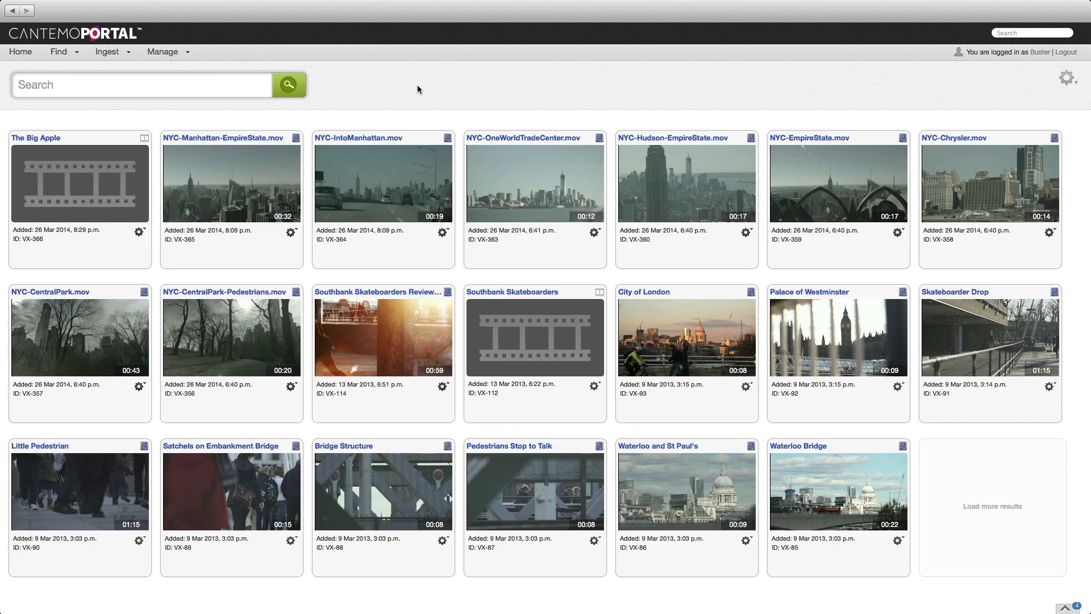
mouse_move(419, 91)
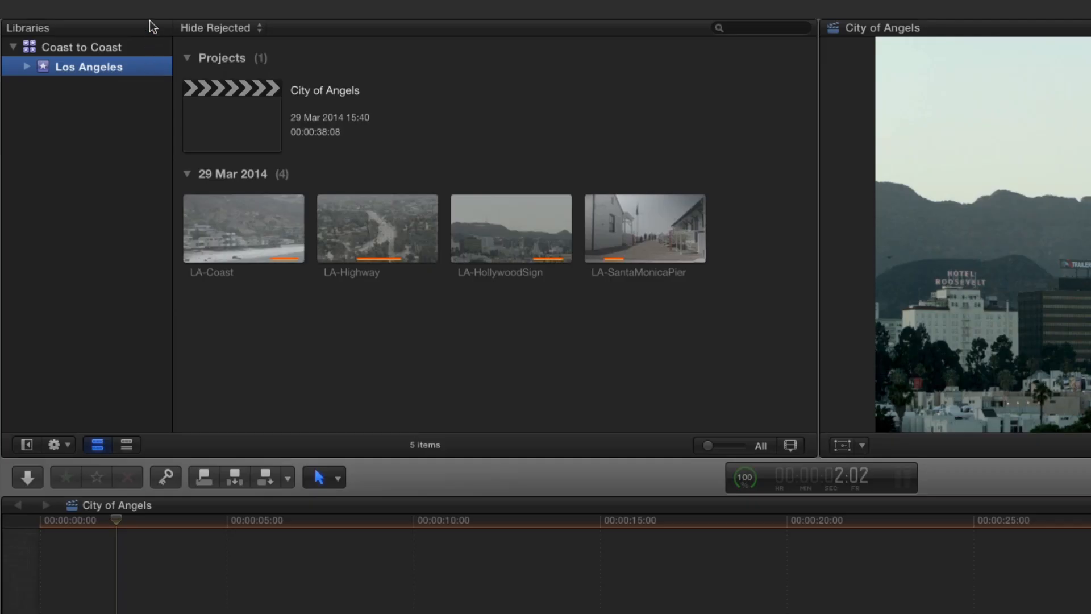
Step: Start an Event XML export of the Los Angeles event from the File menu
left_click(151, 8)
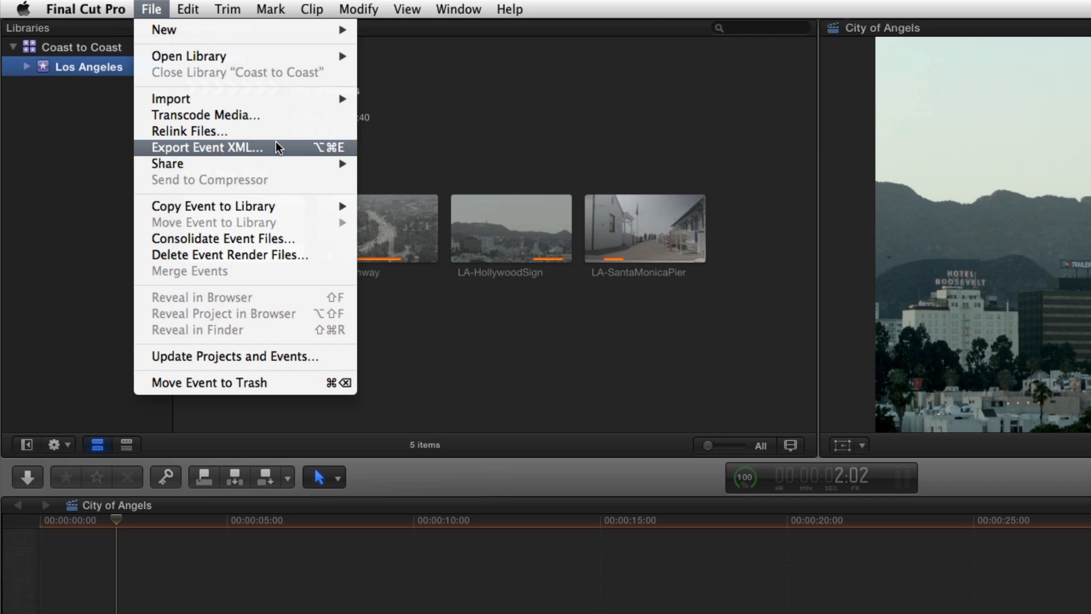
left_click(207, 147)
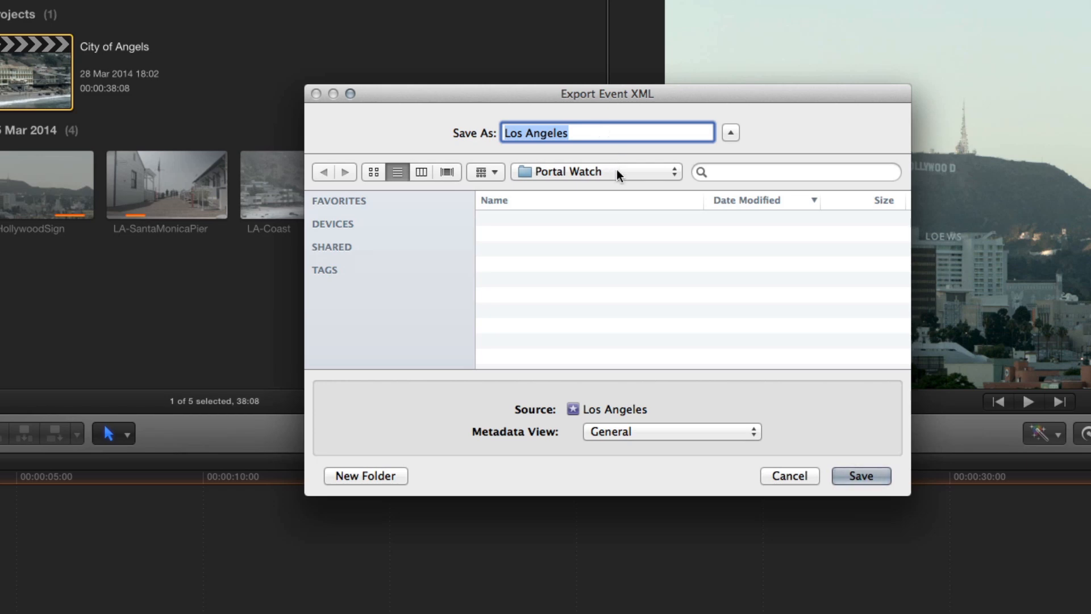
mouse_move(670, 420)
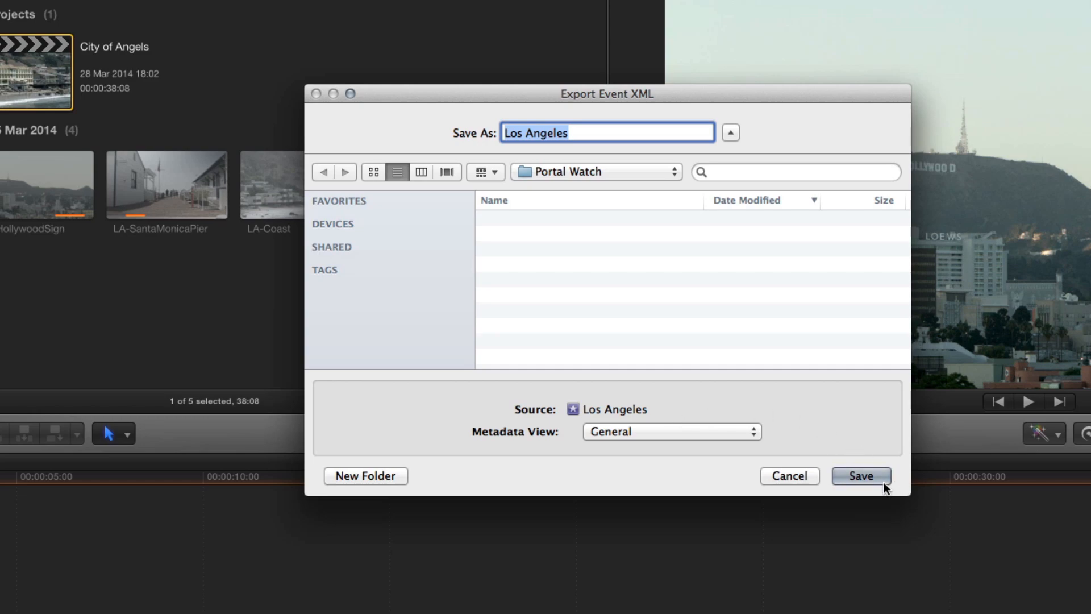
Step: Save the XML to Portal Watch, toggle LA-Coast off and on, and select LA-SantaMonicaPier
left_click(861, 475)
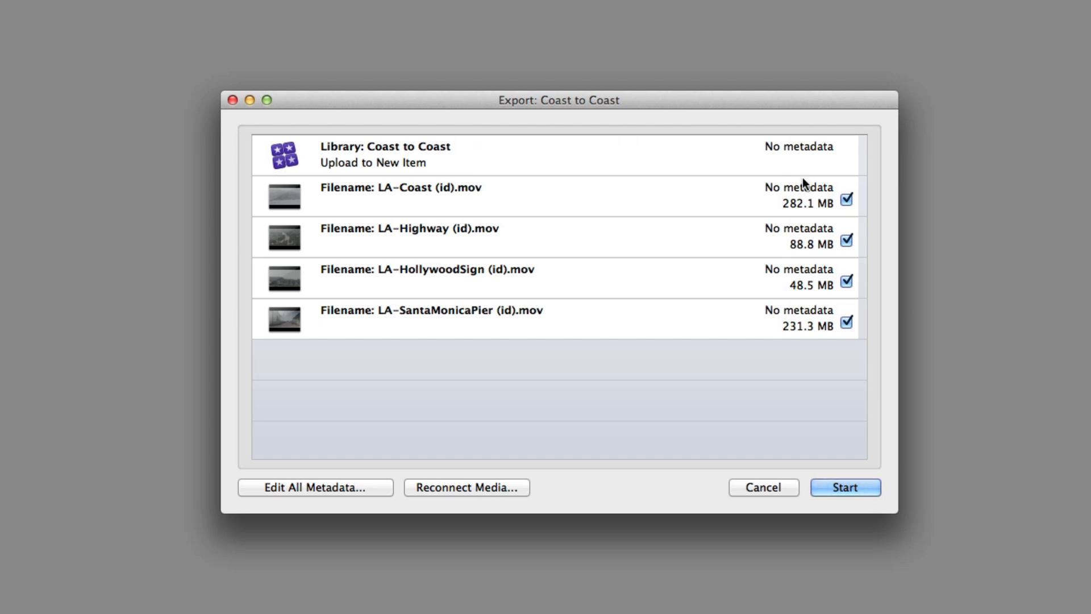
left_click(846, 200)
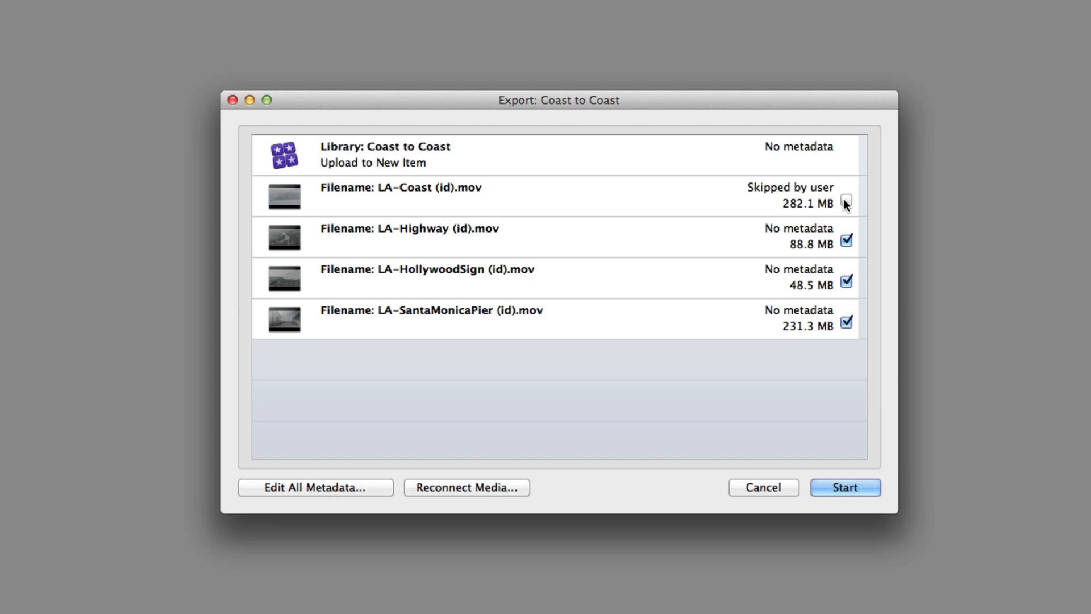
left_click(846, 202)
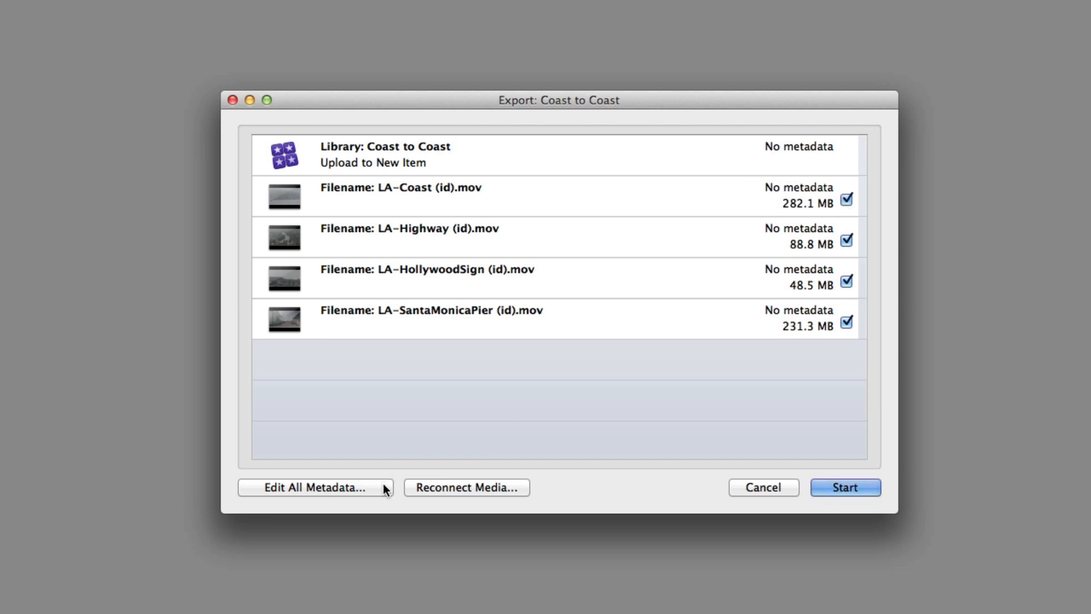
left_click(466, 318)
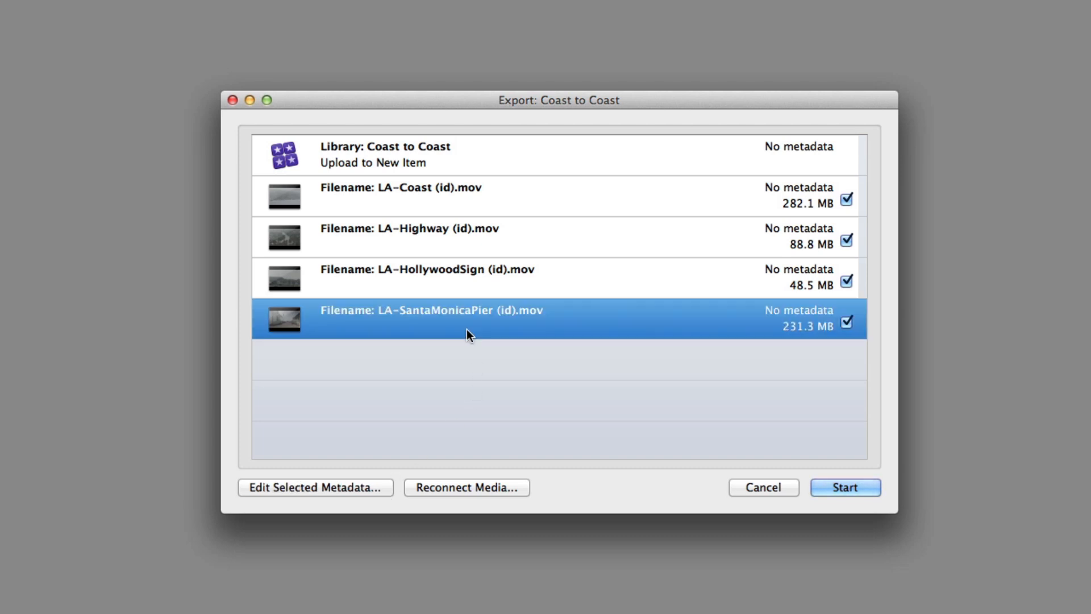
mouse_move(382, 493)
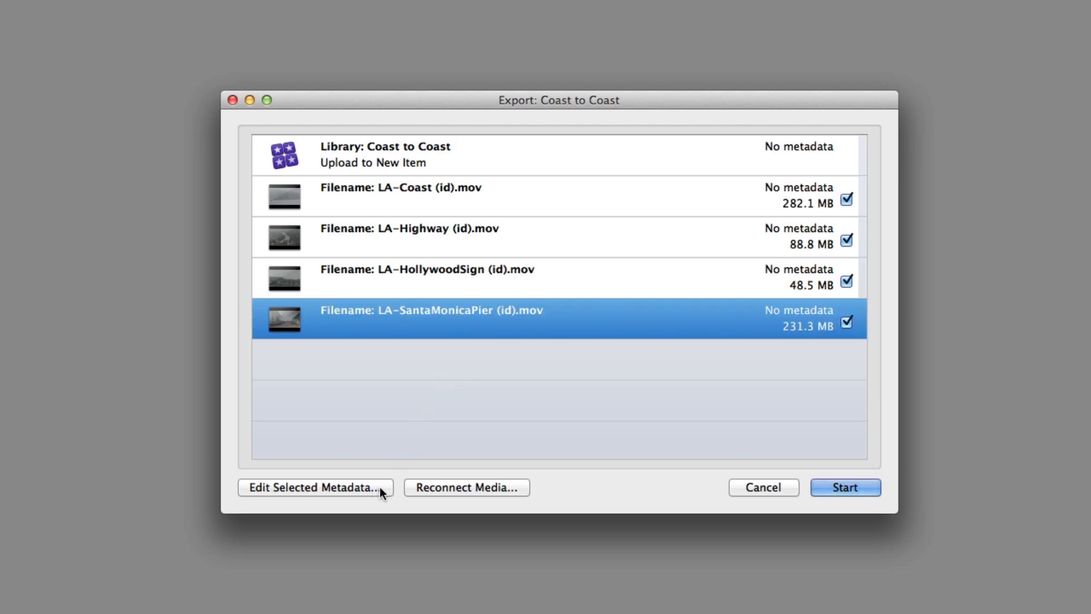
mouse_move(452, 324)
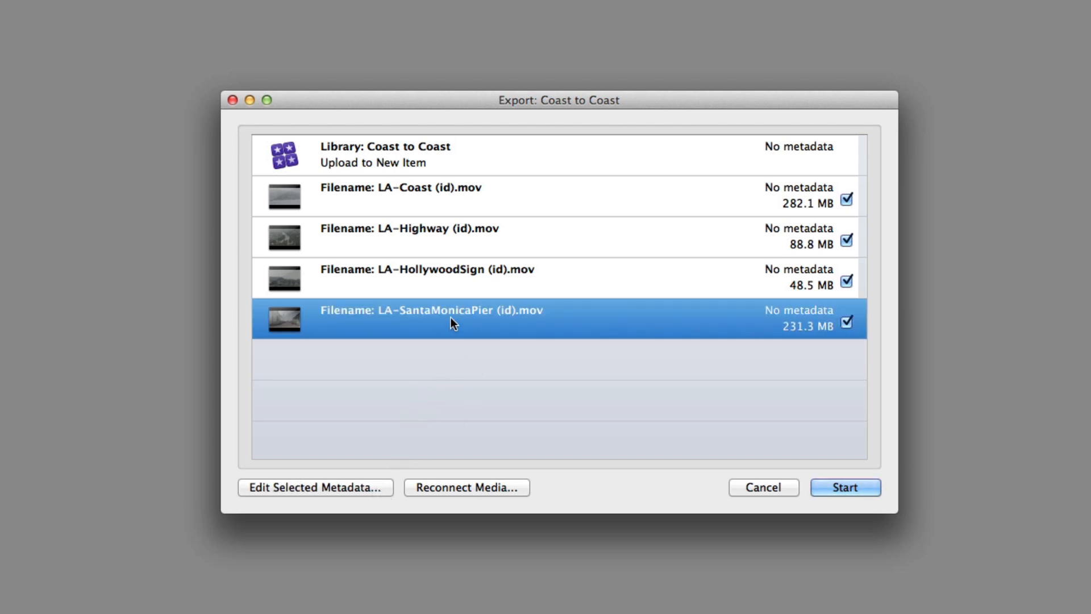
Step: Open Edit All Metadata and enter the Los Angeles description and keywords
left_click(315, 486)
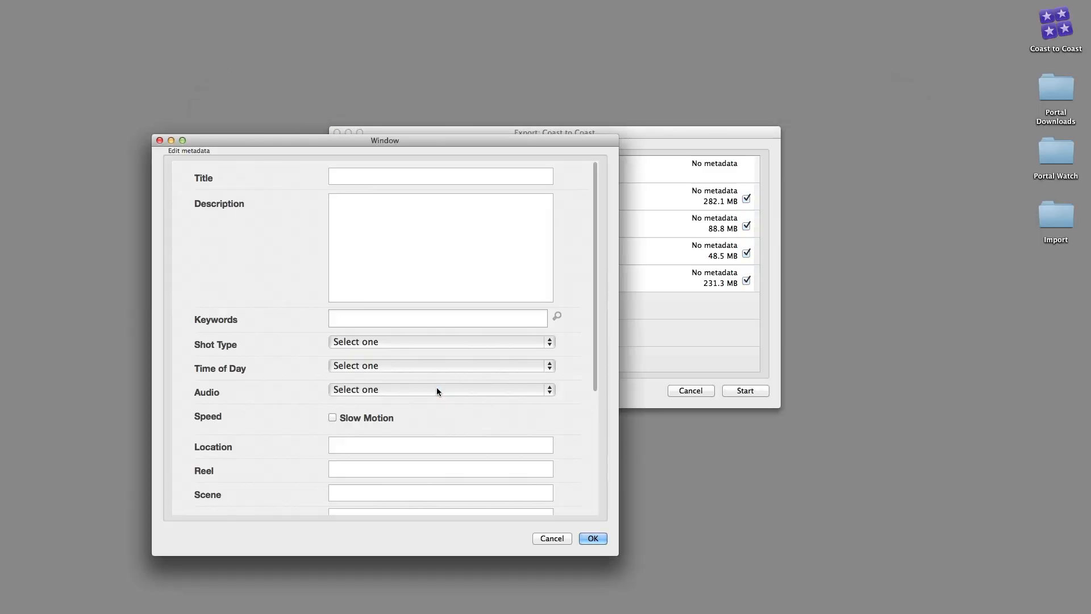
type("Views of Los Angeles.")
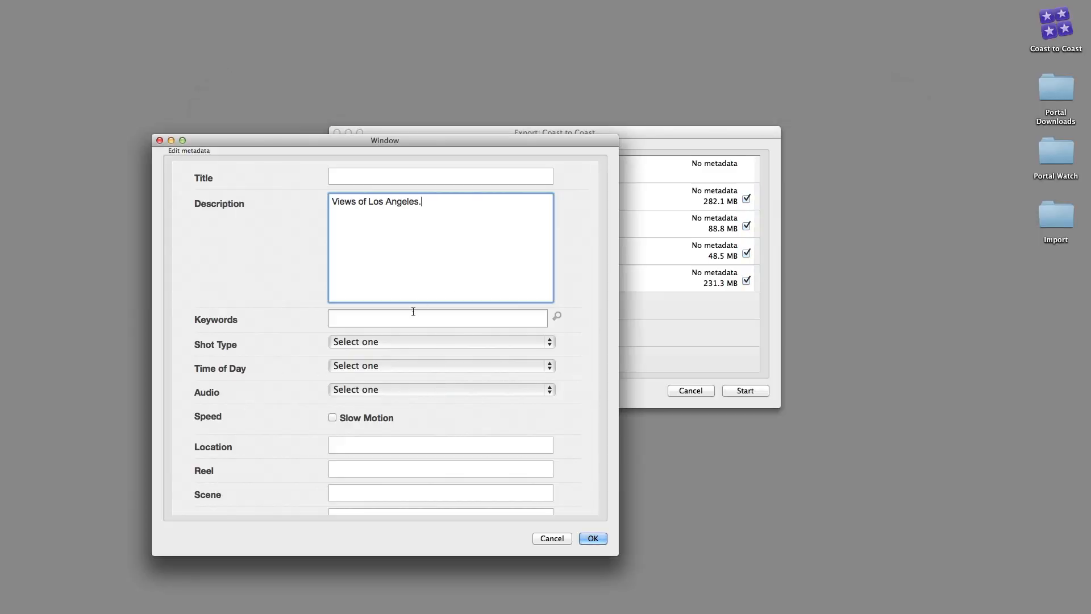
type("Los Angeles")
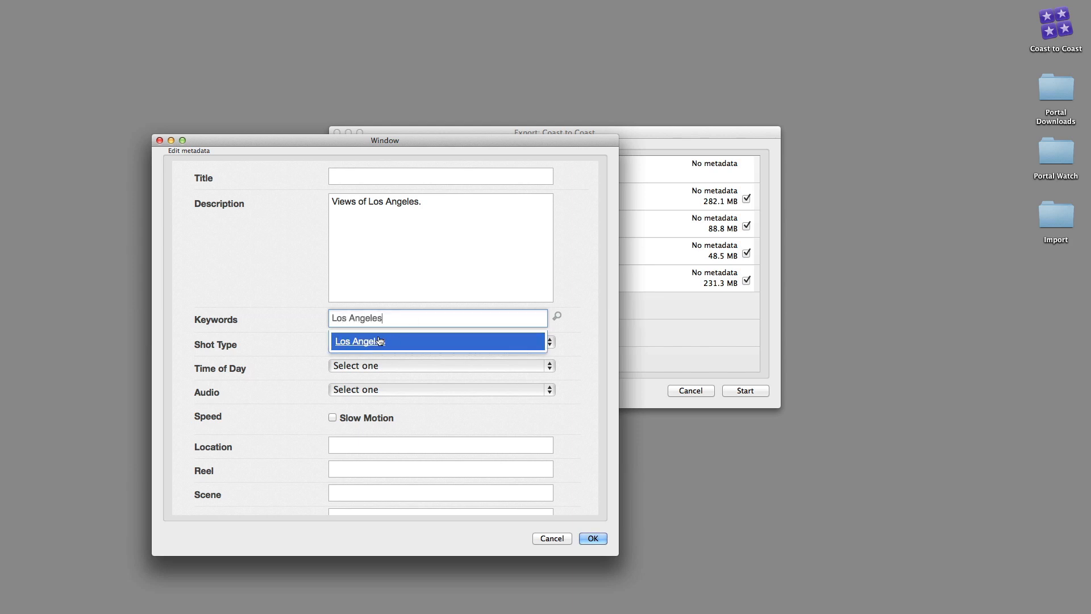
type("California West Coast city")
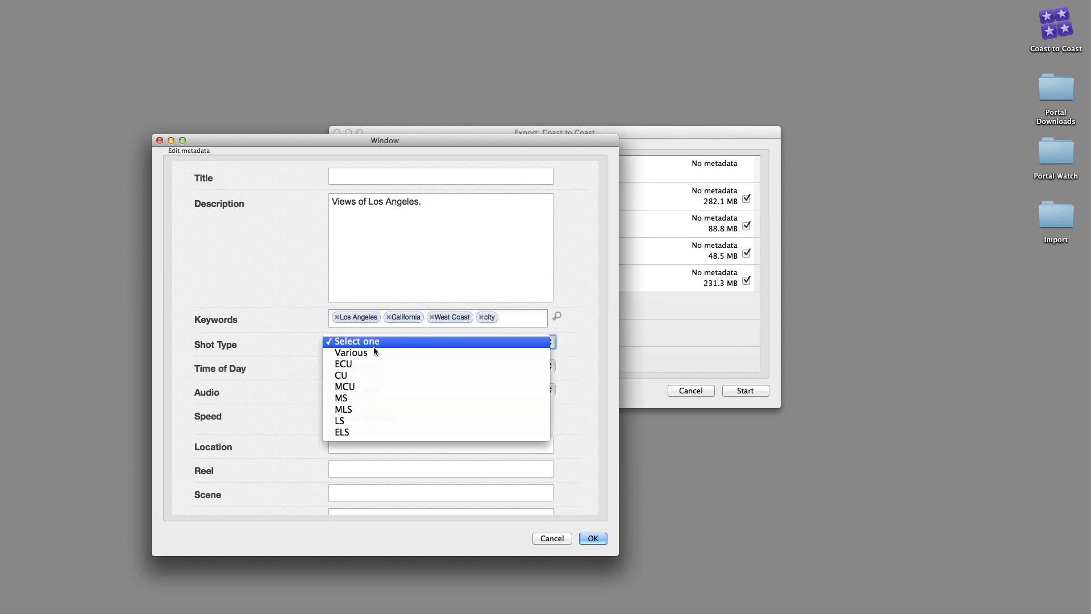
Step: Set shot type ELS, time of day Afternoon, location Los Angeles and reel B_2013_07_19
left_click(342, 432)
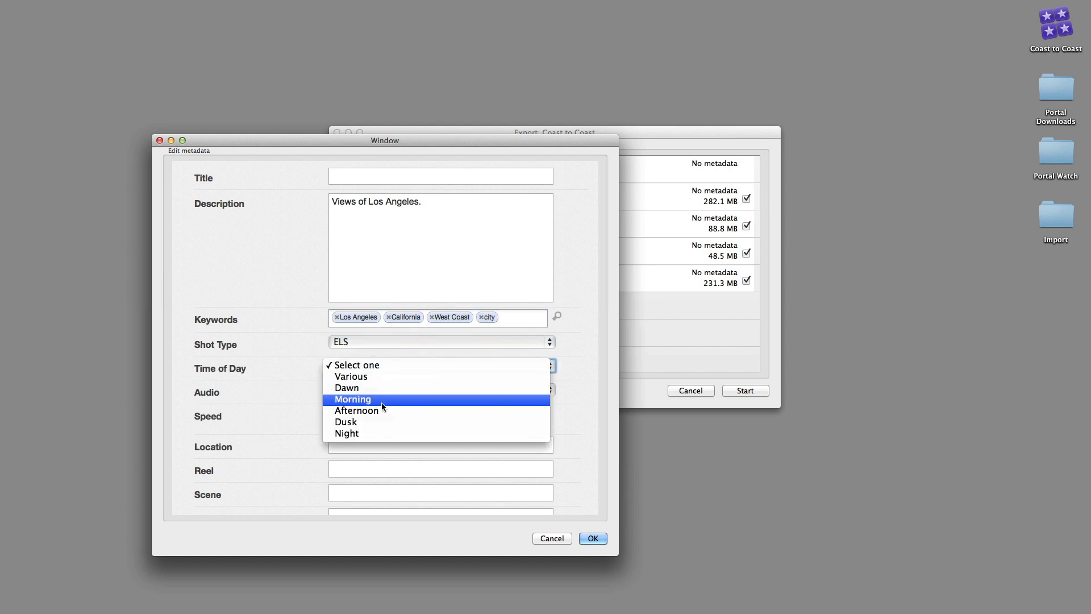
left_click(355, 410)
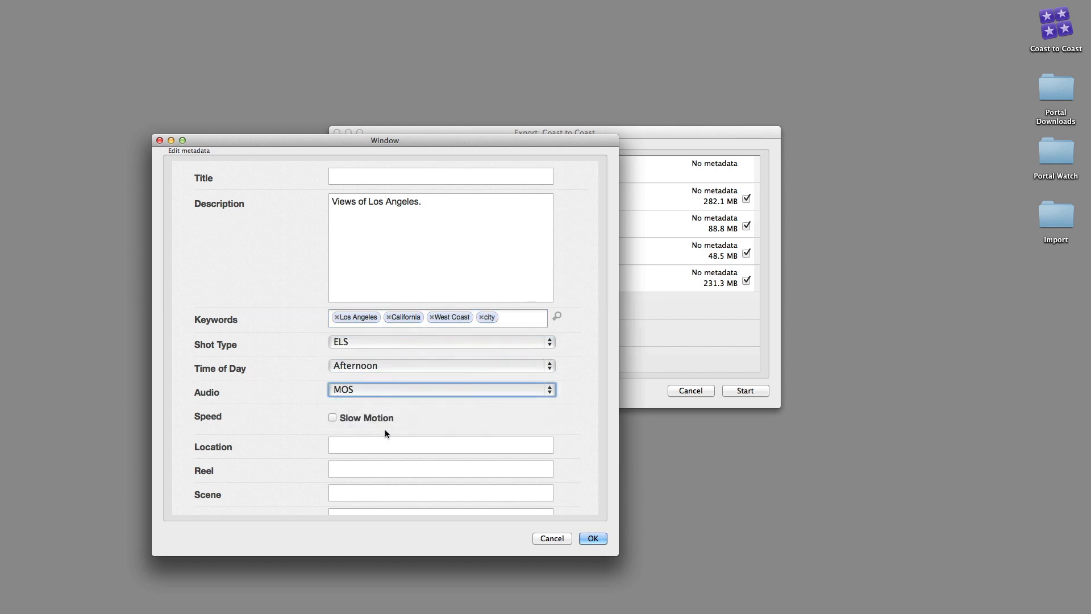
type("Los An")
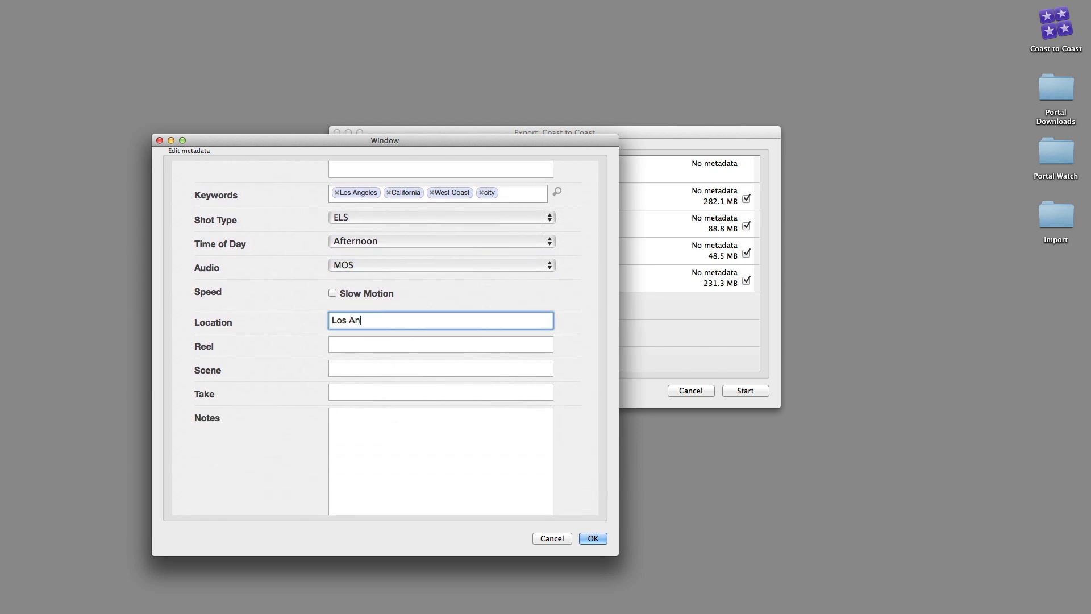
type("B_2013_07_19")
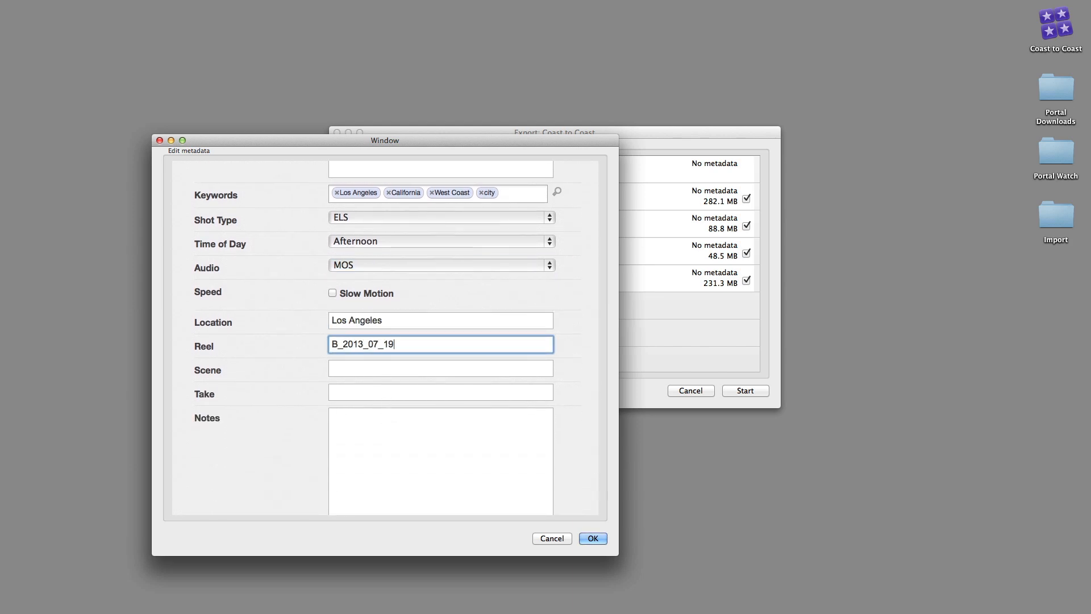
Step: Add the © Hangman notes, apply the metadata, upload the four clips and close with Done
type("© Hangman St")
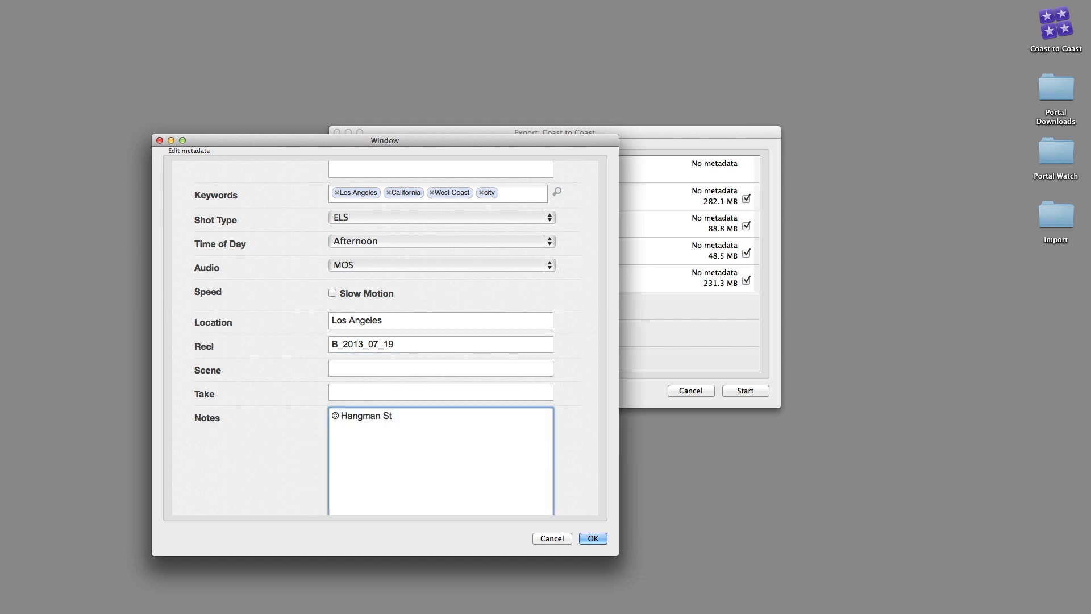
left_click(591, 538)
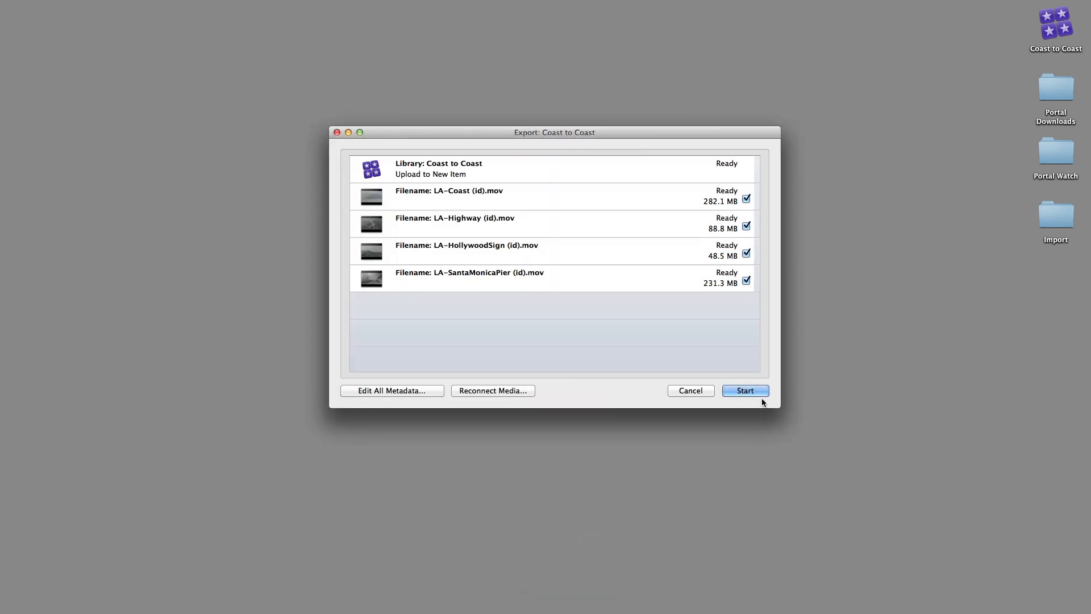
left_click(743, 389)
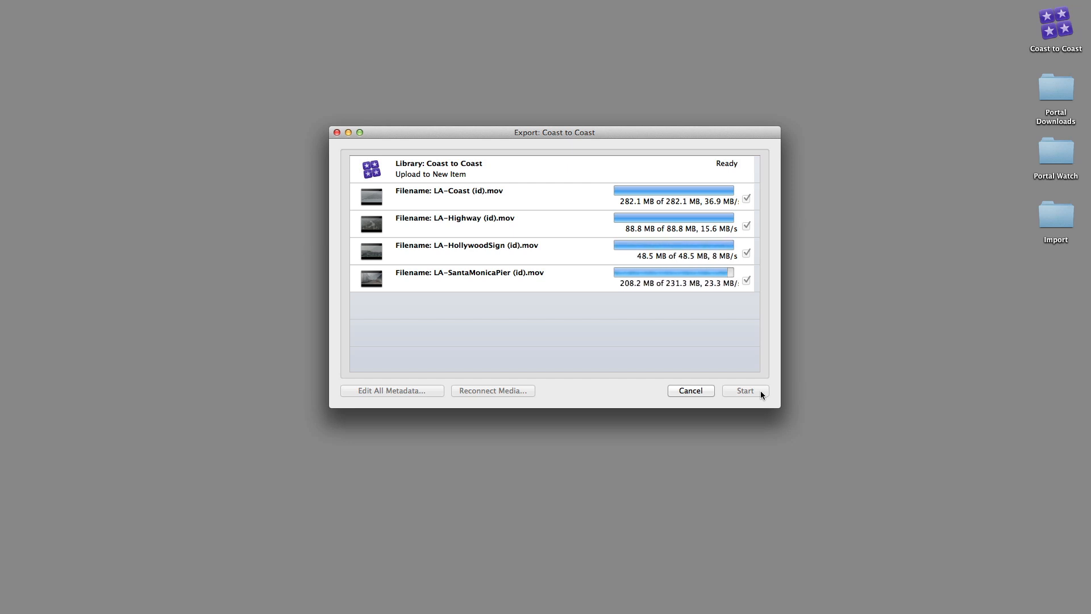
left_click(743, 390)
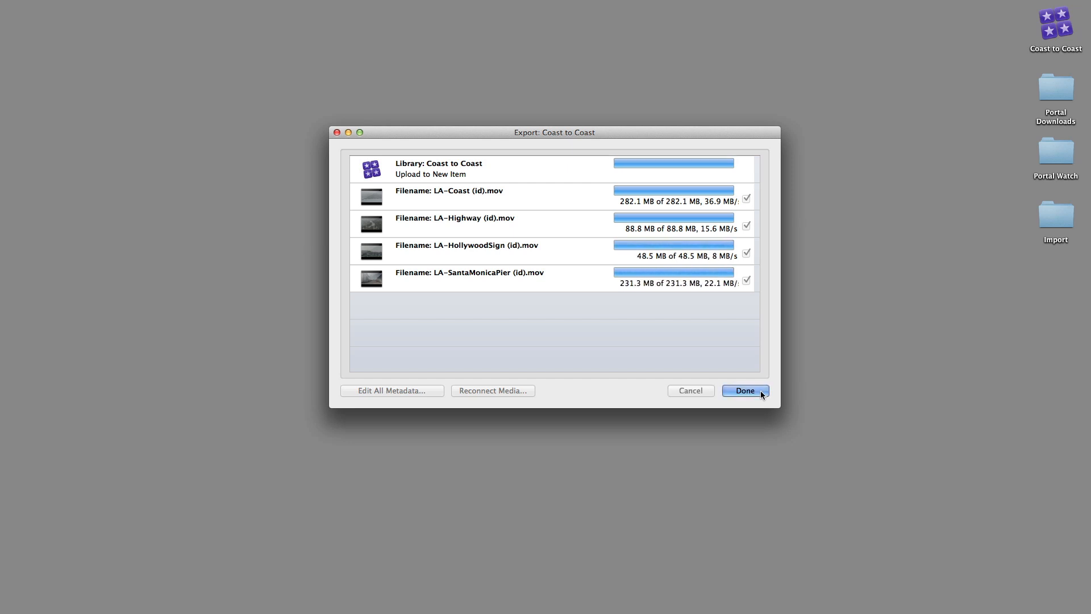
left_click(743, 390)
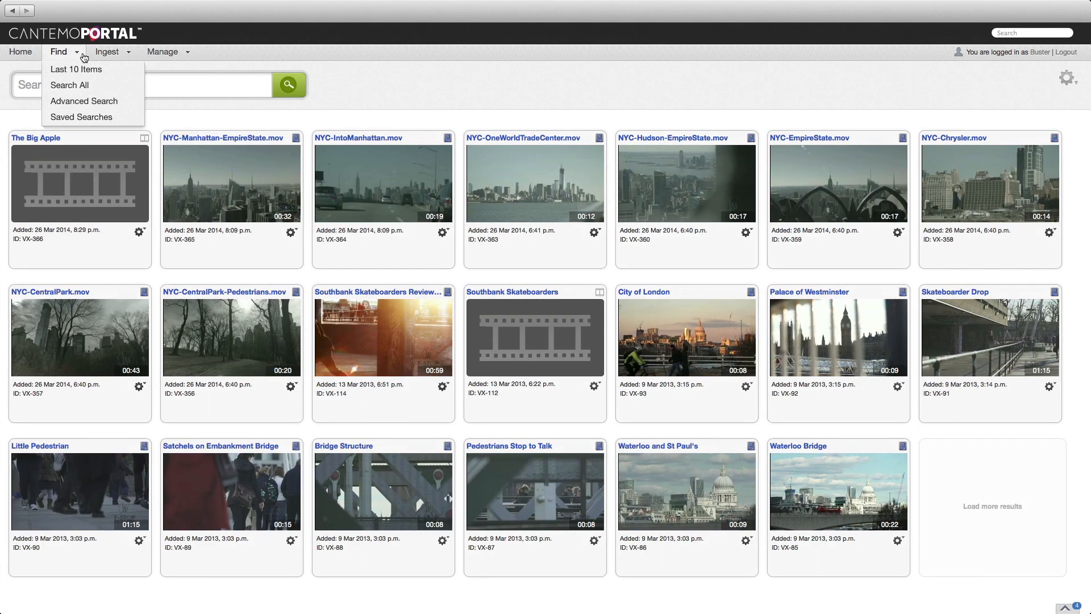
mouse_move(107, 71)
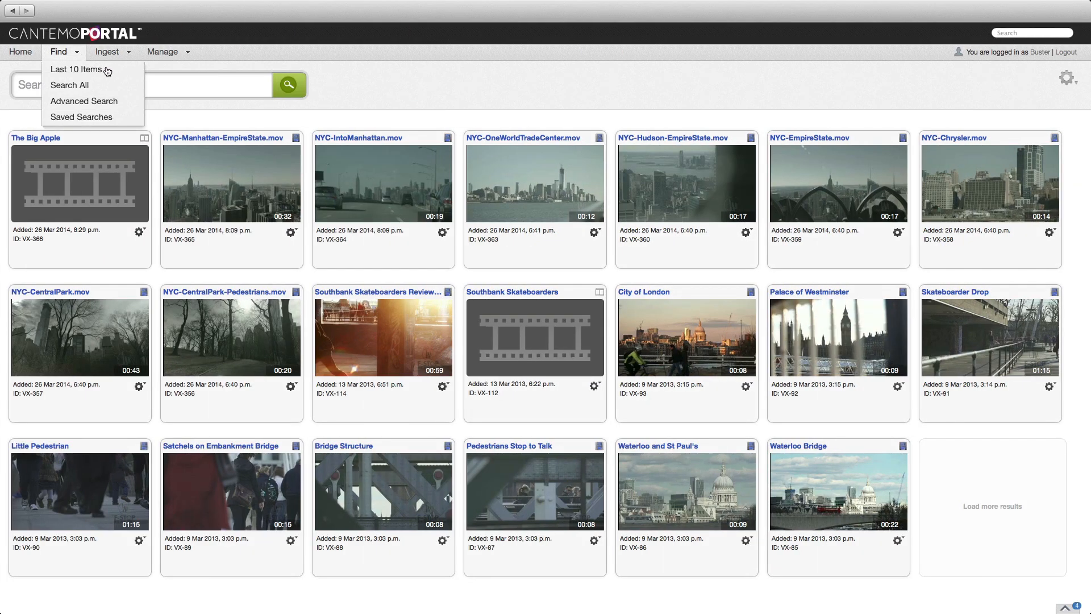
Step: Log out of the current Portal account to reach the login page
left_click(78, 69)
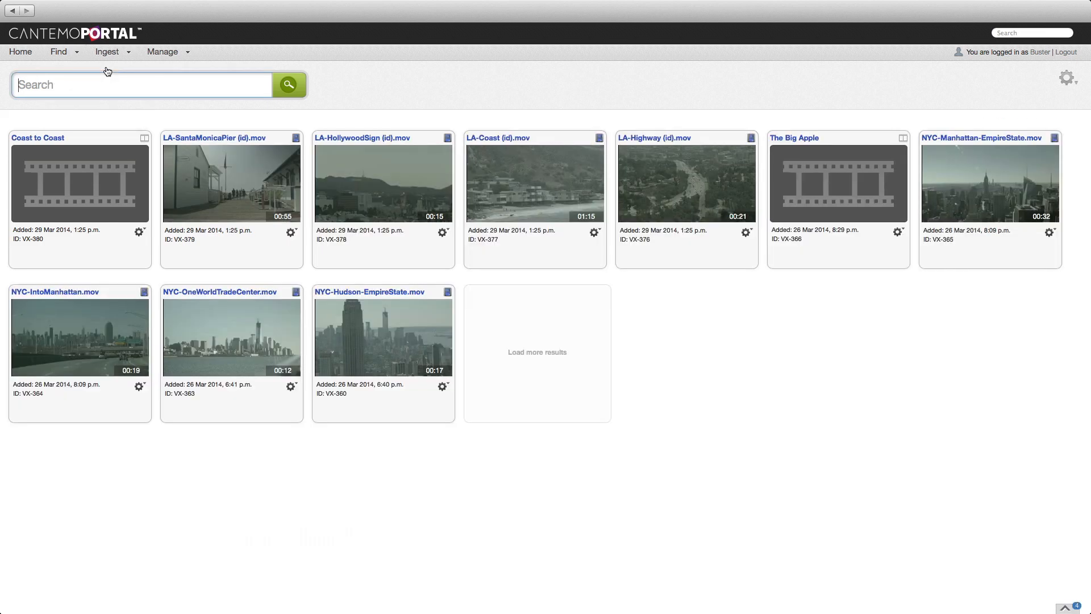
left_click(537, 351)
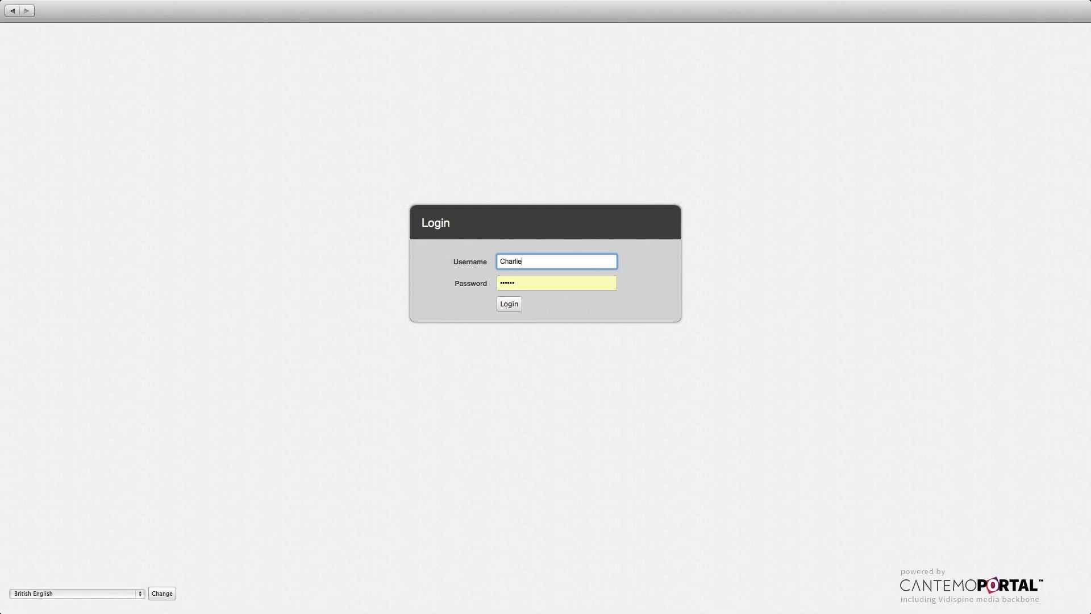
Step: Sign in as the second user and send Coast to Coast to FCP X from its gear menu
left_click(509, 304)
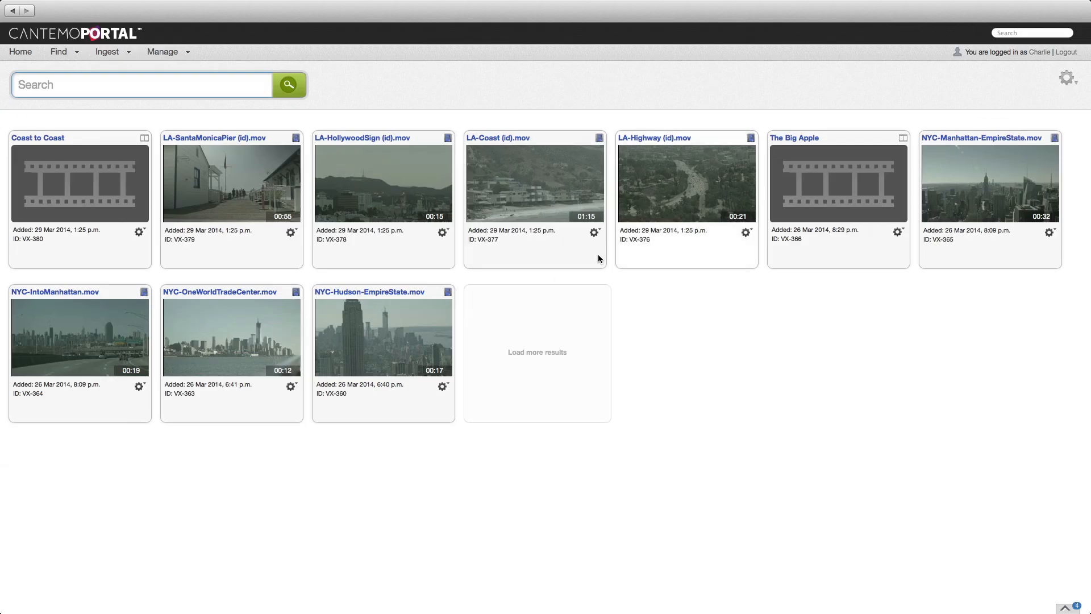
mouse_move(132, 263)
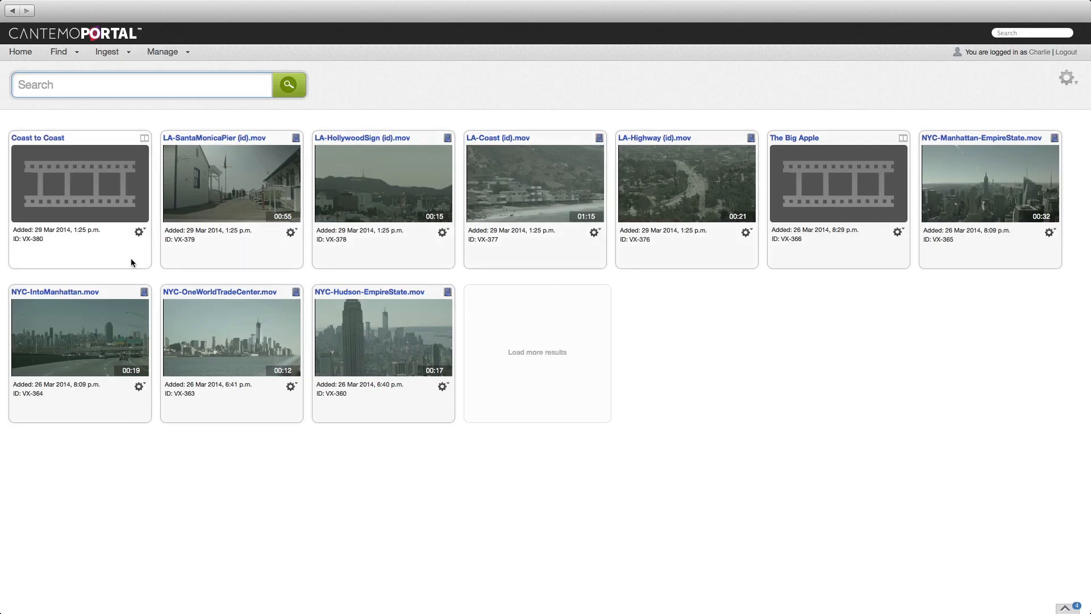
left_click(138, 232)
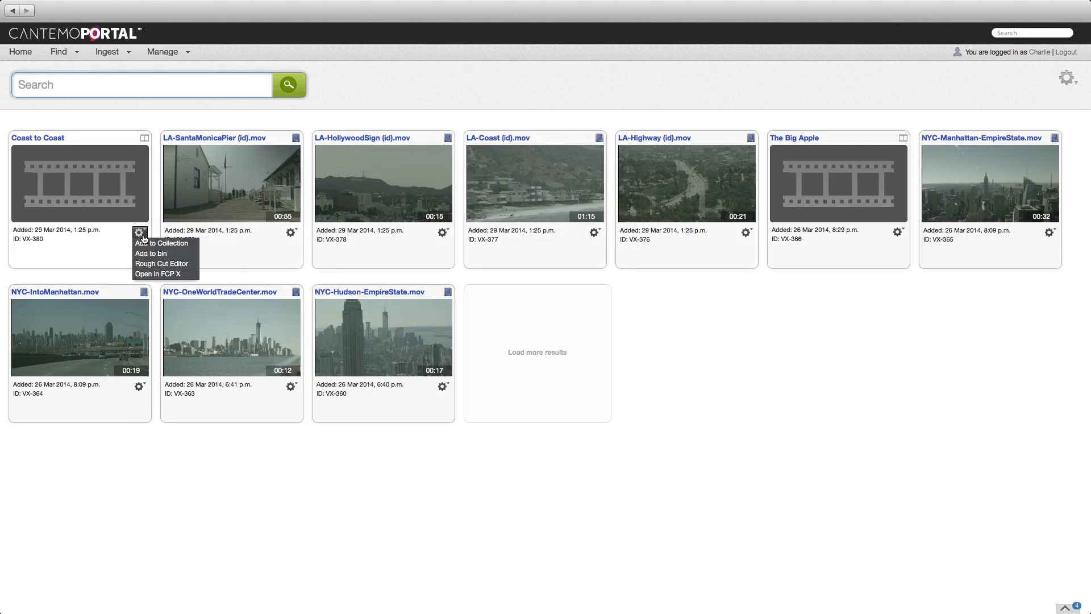
mouse_move(167, 274)
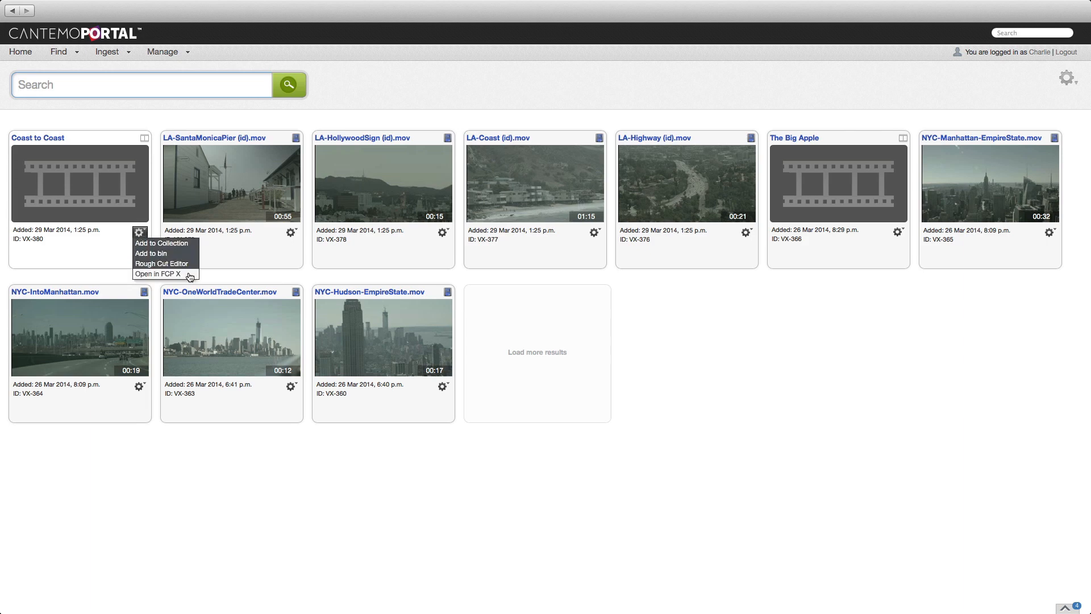
left_click(157, 274)
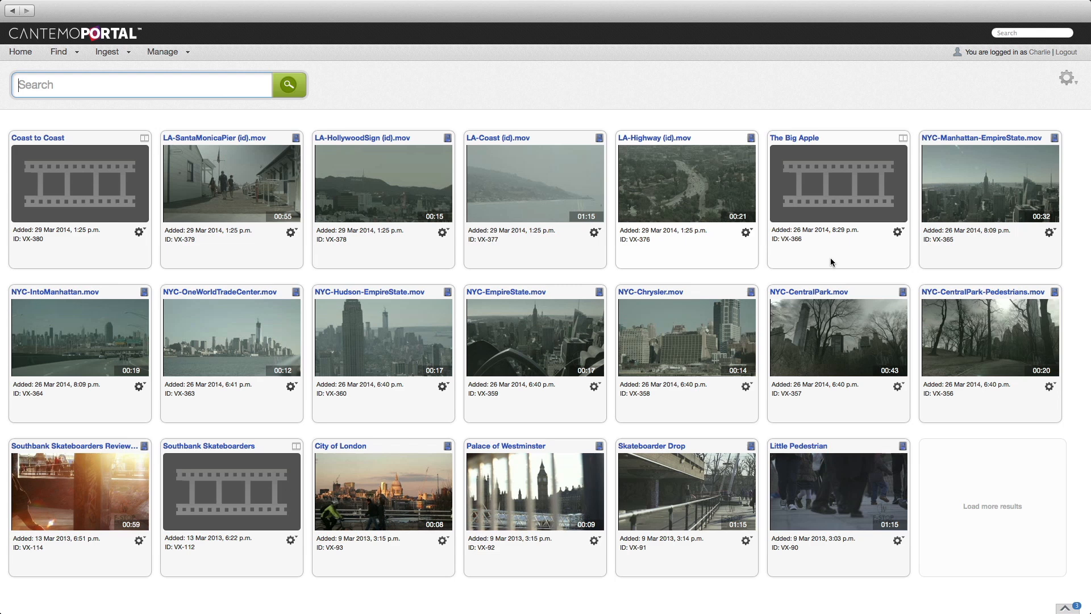
mouse_move(902, 233)
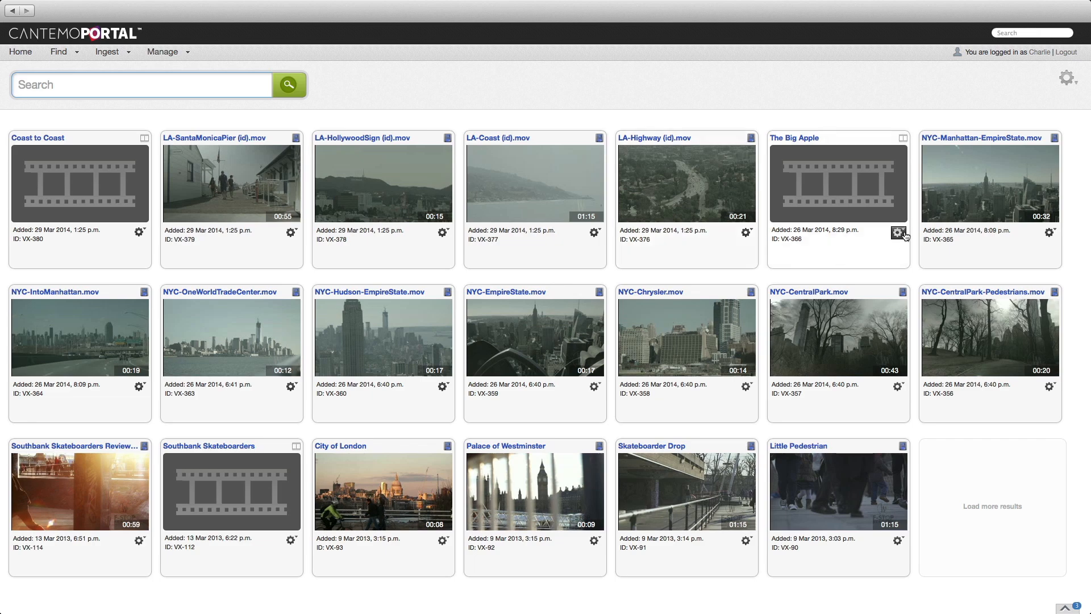
Step: Open The Big Apple in the Rough Cut Editor and start a clip search
left_click(899, 232)
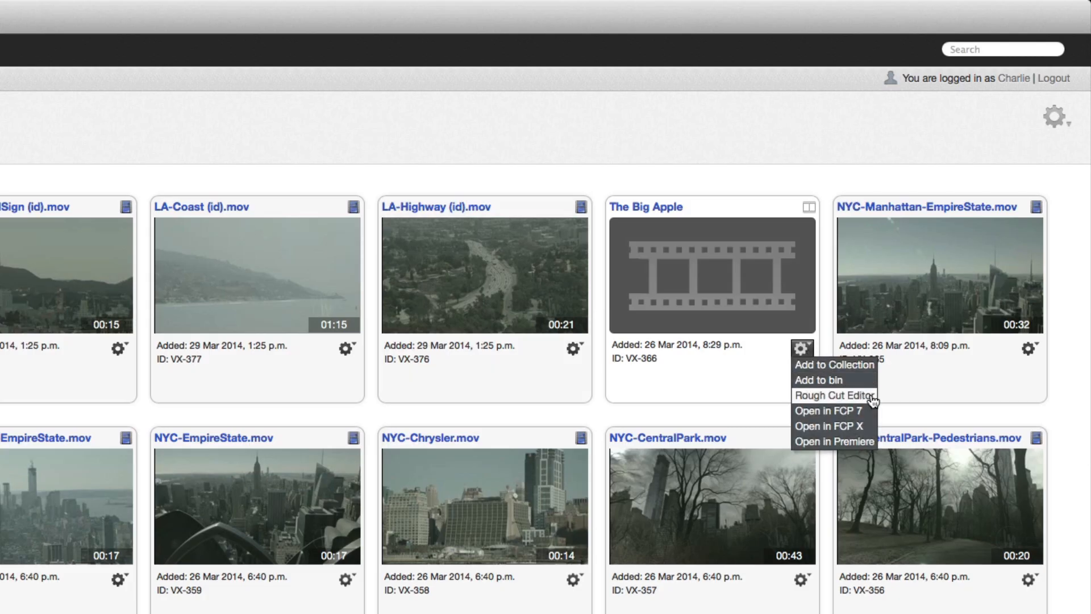
left_click(834, 395)
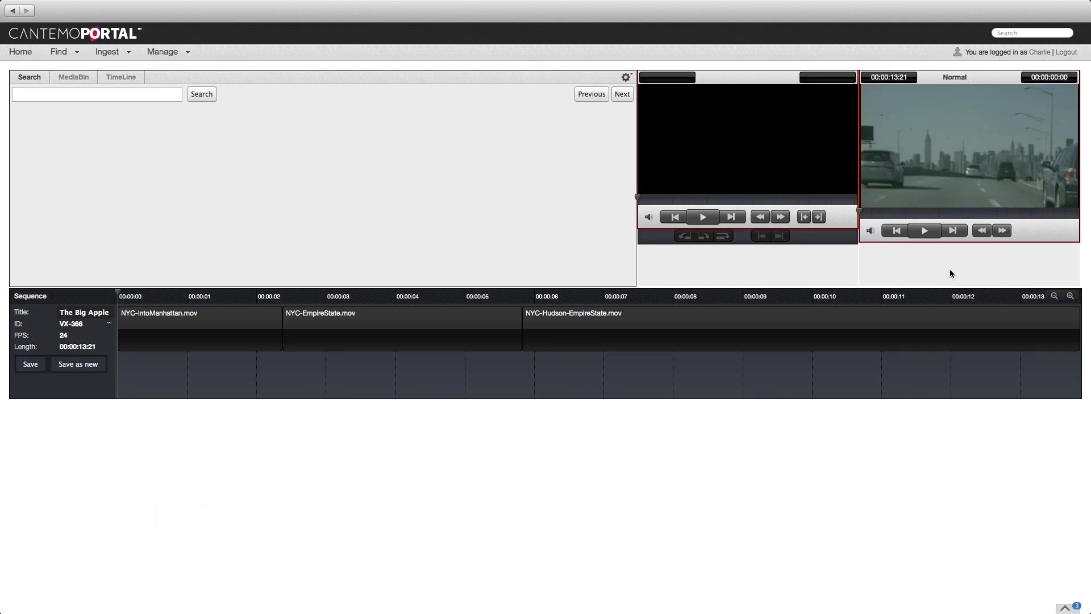
left_click(1053, 296)
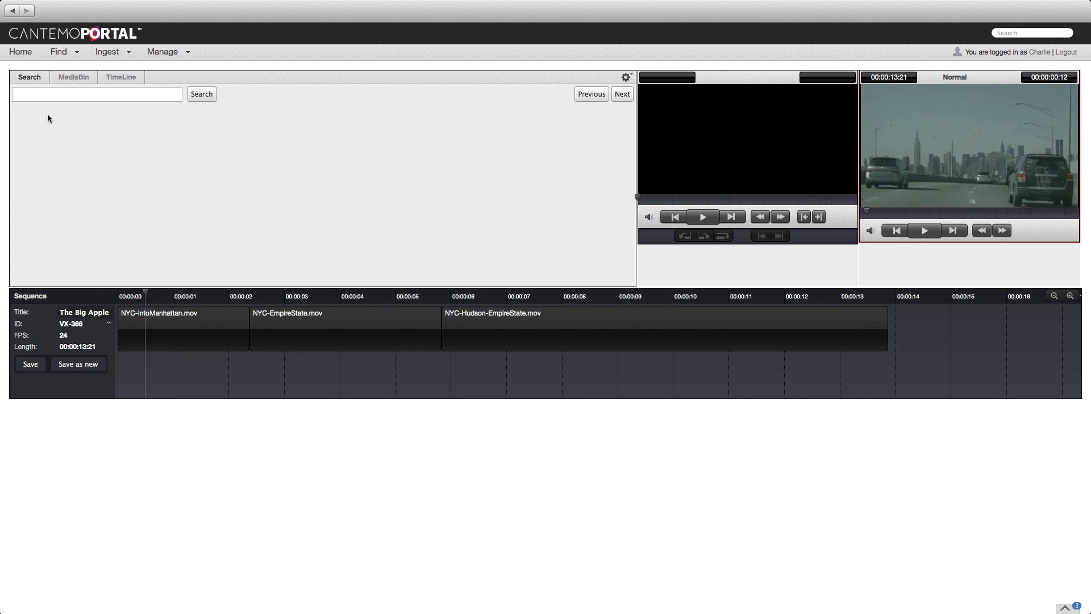
Step: Search for Empire, load NYC-Manhattan-EmpireState.mov in the source viewer and preview it
type("Em")
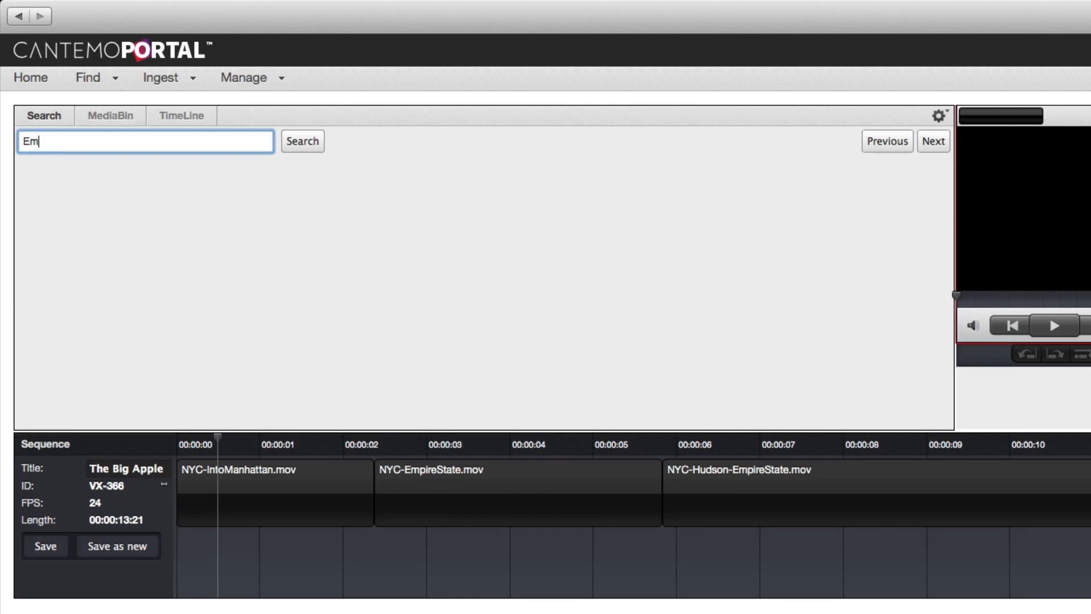
left_click(302, 141)
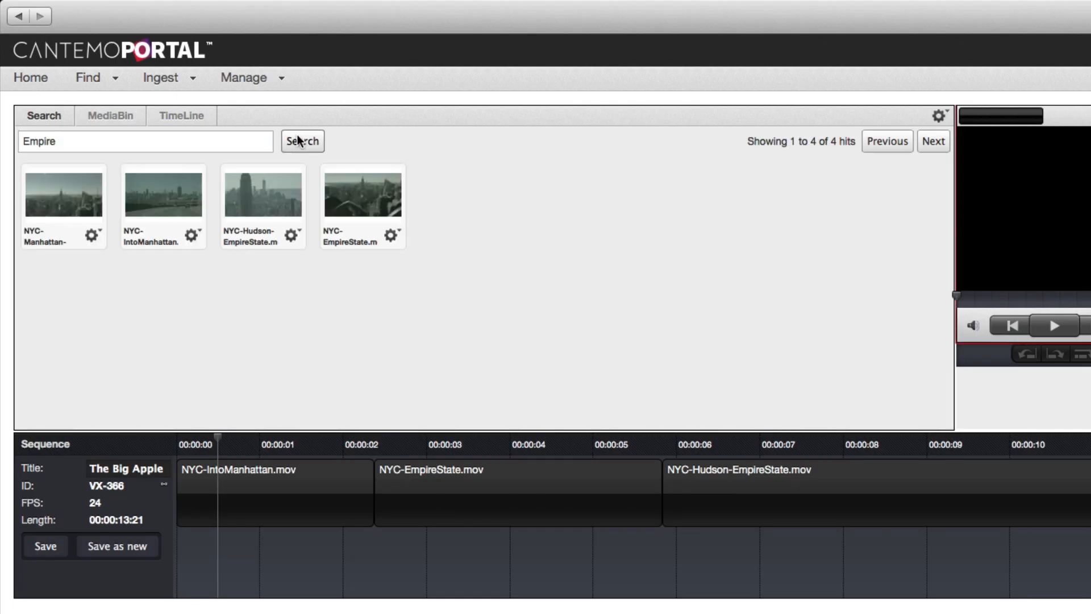
left_click(61, 193)
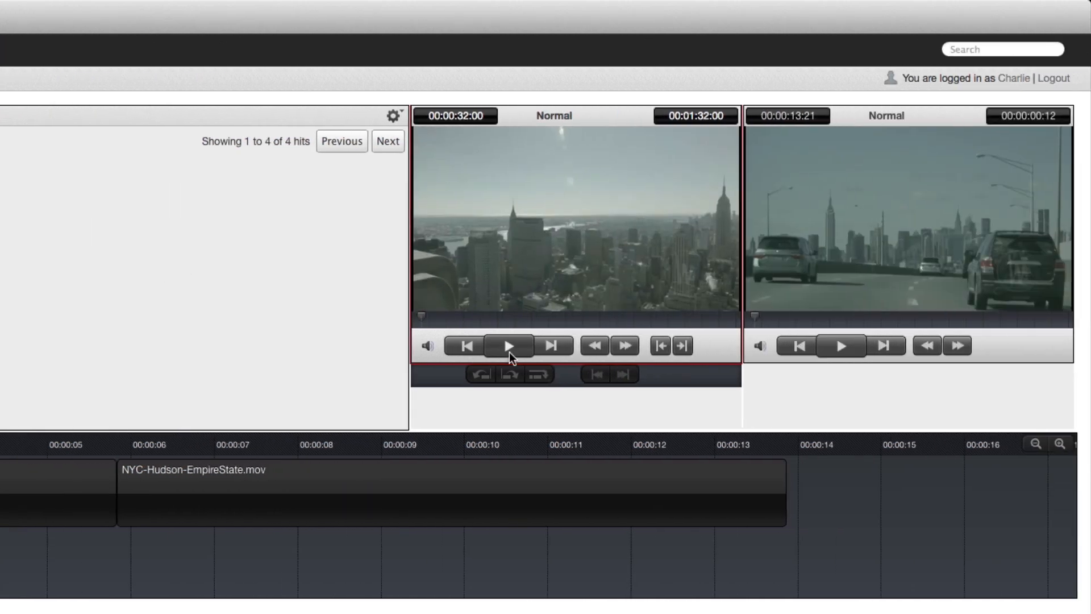
left_click(507, 345)
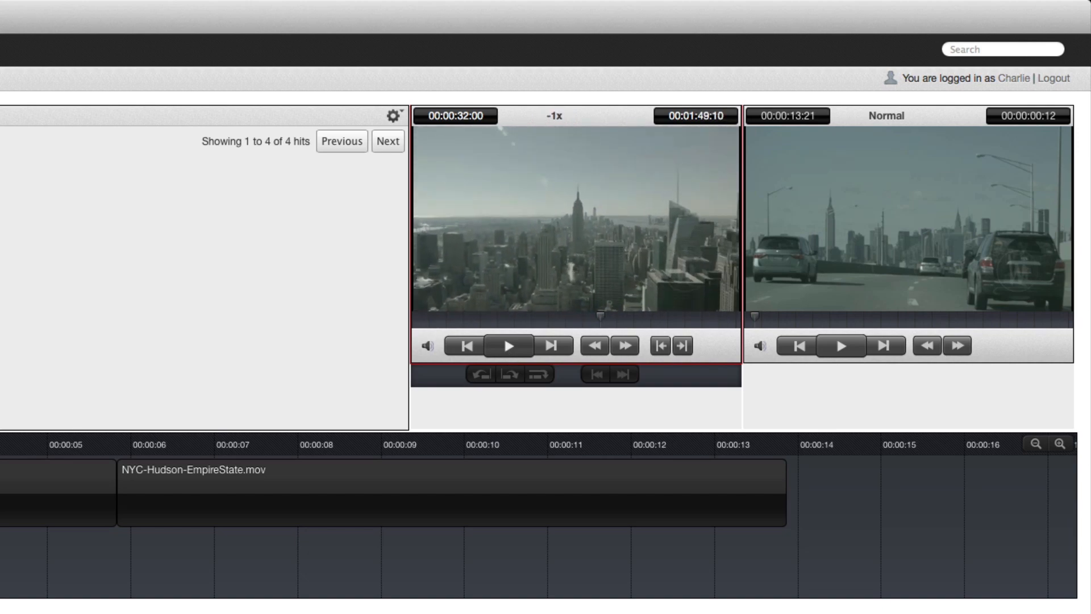
left_click(595, 345)
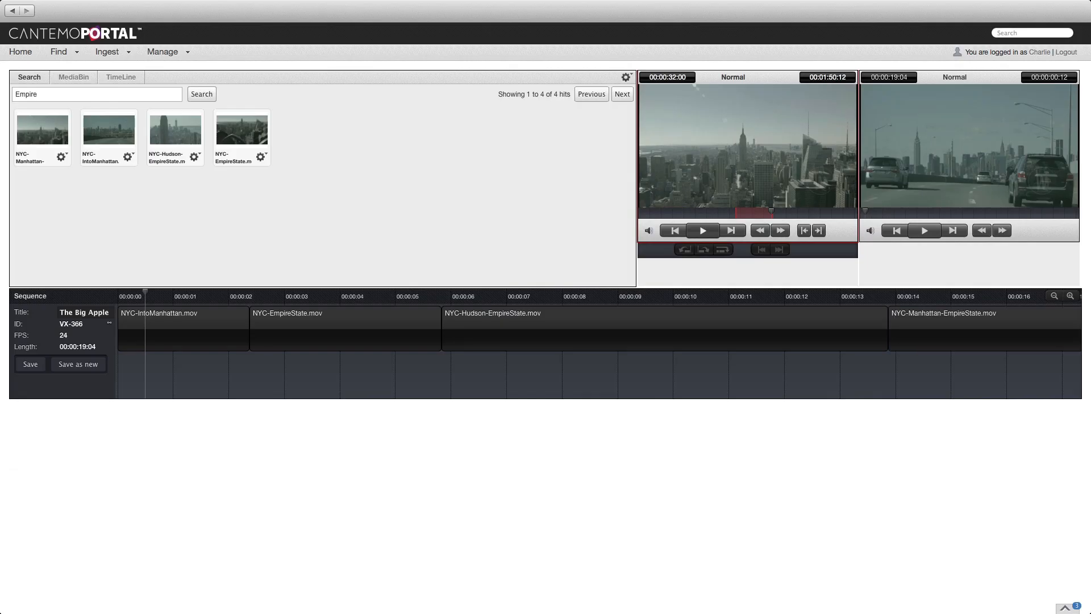
Step: Add the clip to the timeline end, save the 19:04 sequence and return home
left_click(30, 364)
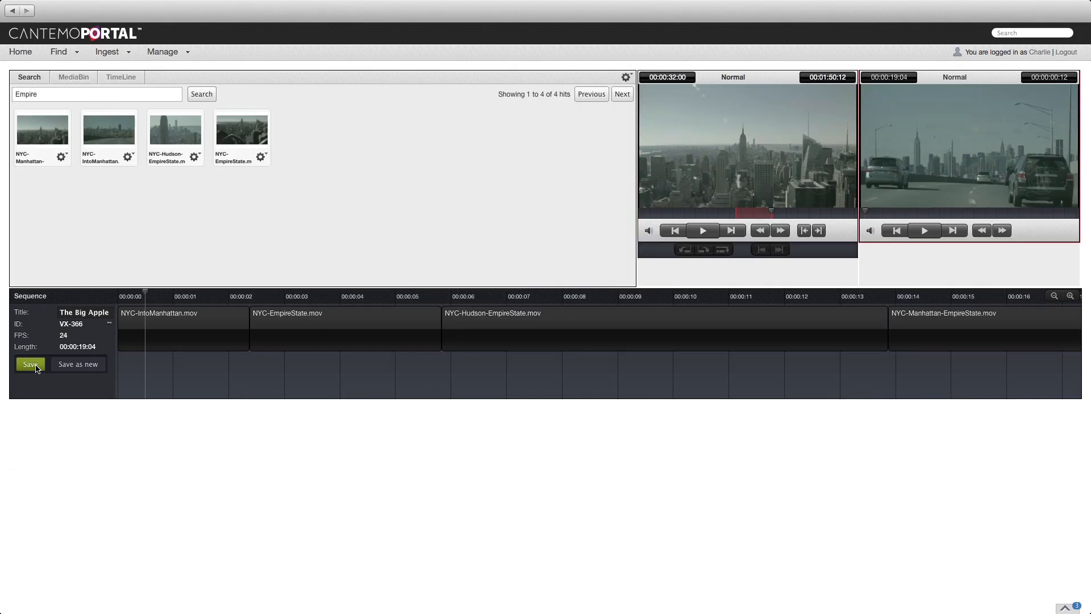
left_click(30, 363)
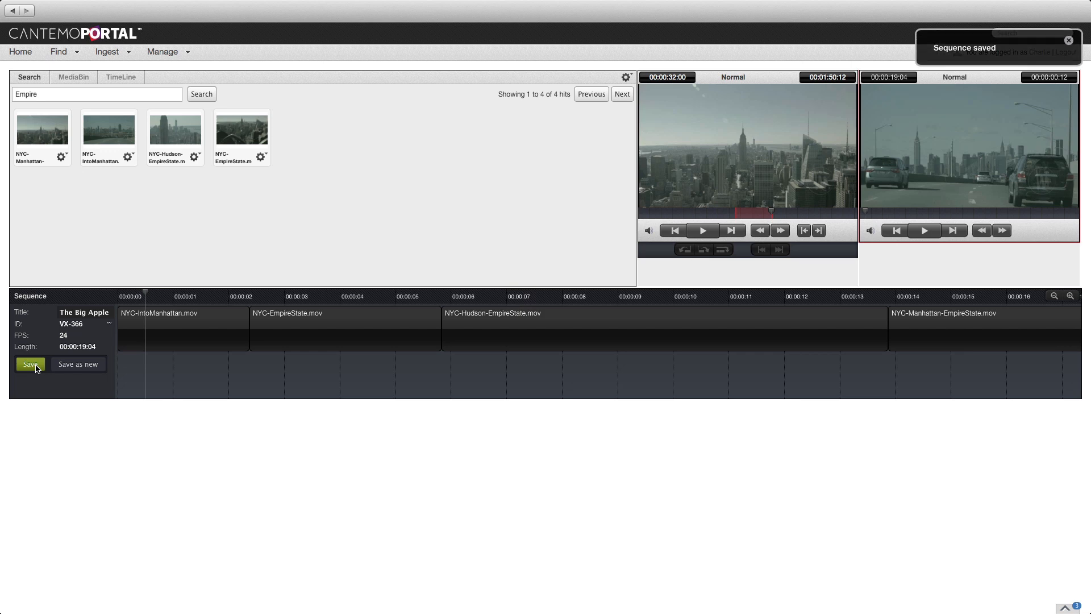
left_click(58, 51)
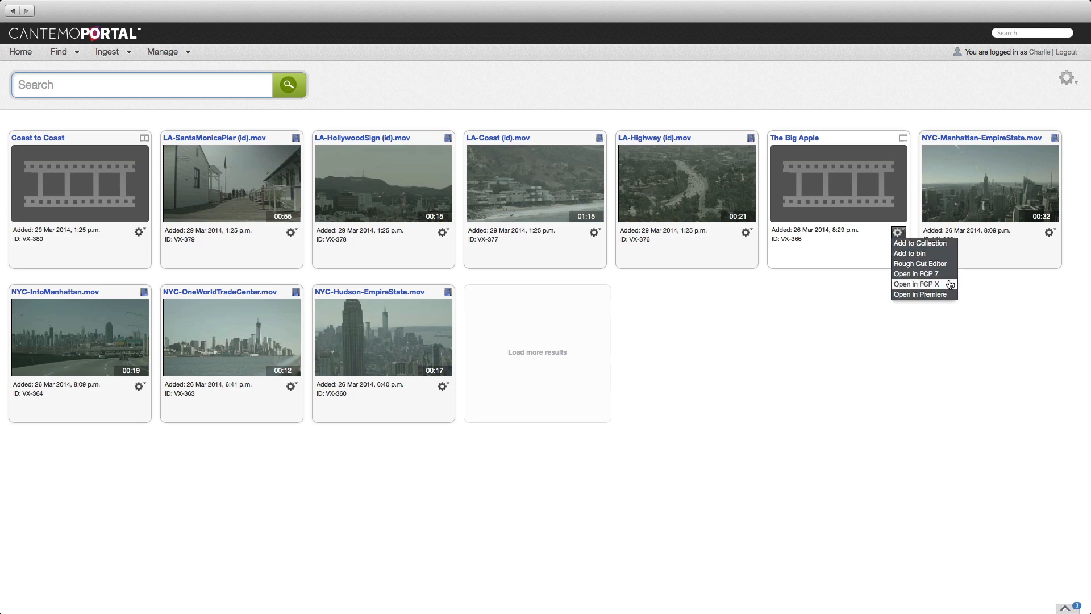
Step: Send The Big Apple to FCP X and import it into the Coast to Coast library
left_click(916, 284)
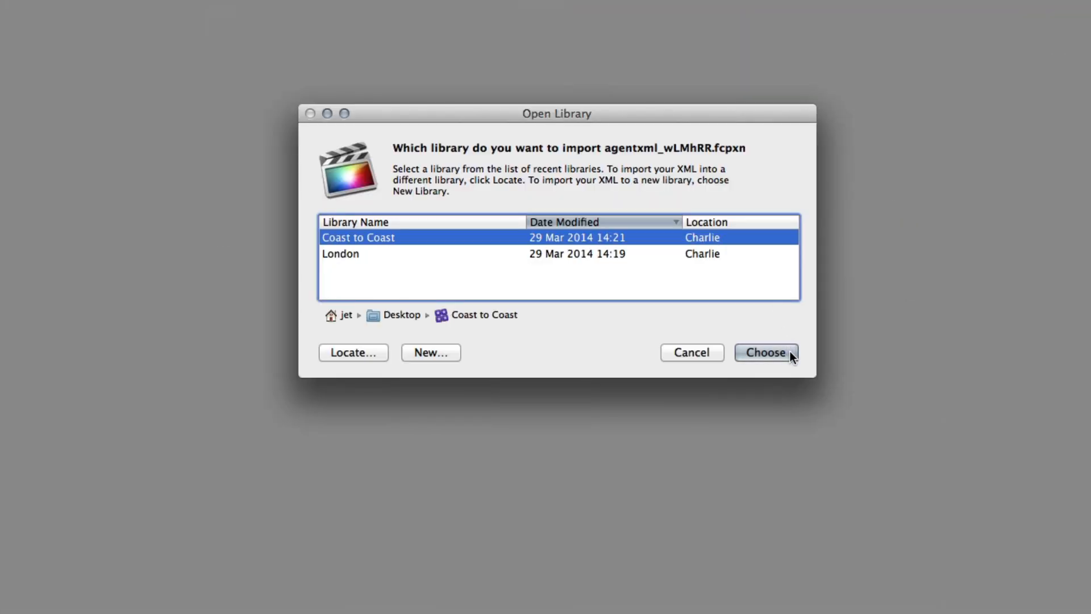
left_click(764, 353)
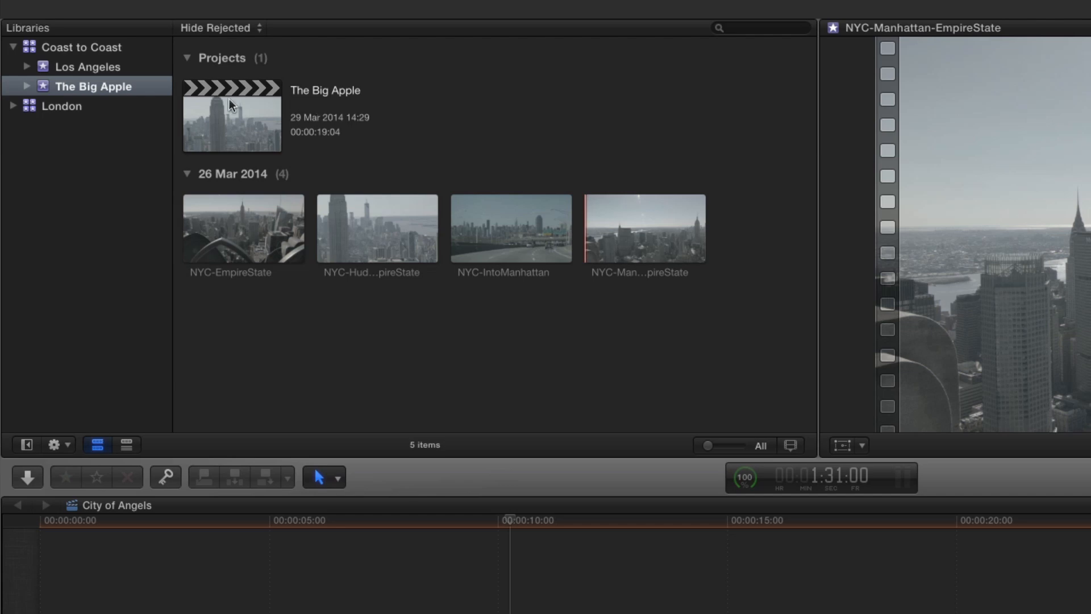
Step: Rename the event to New York City, open The Big Apple project and select the event
left_click(92, 86)
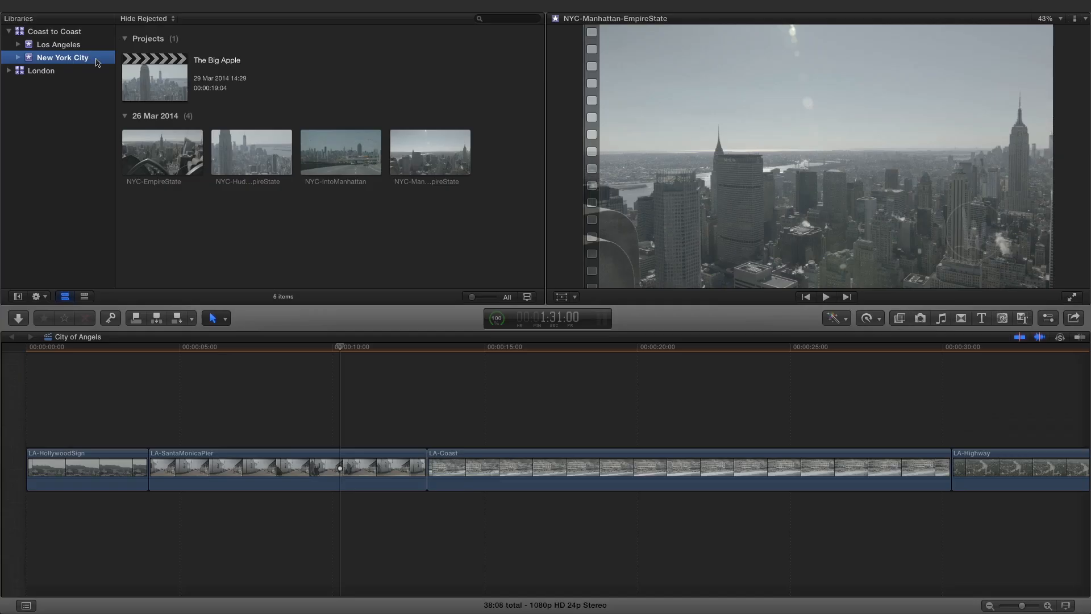
double_click(153, 76)
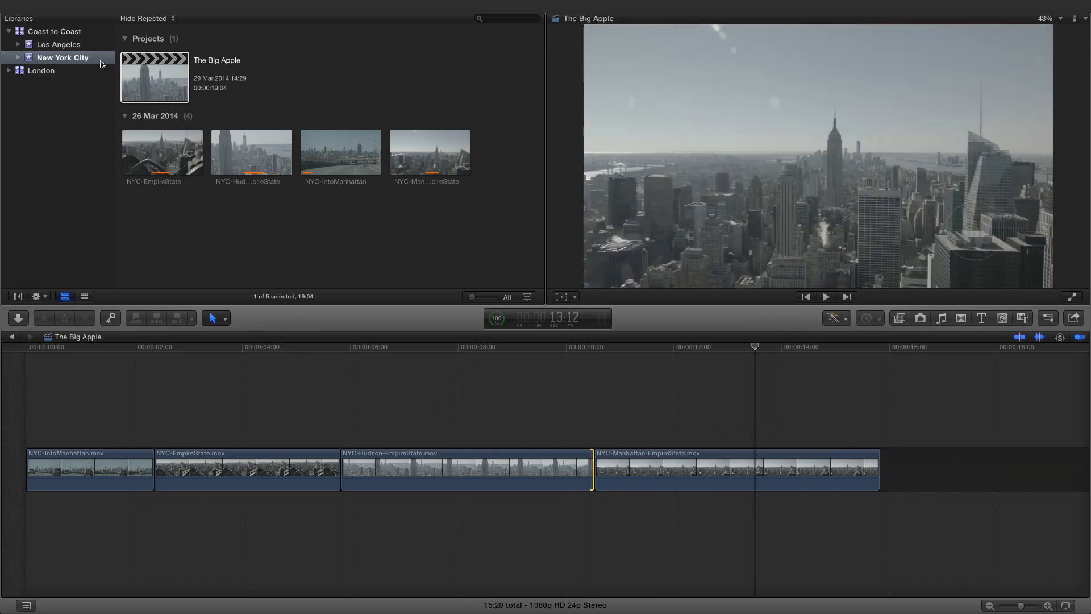
left_click(61, 58)
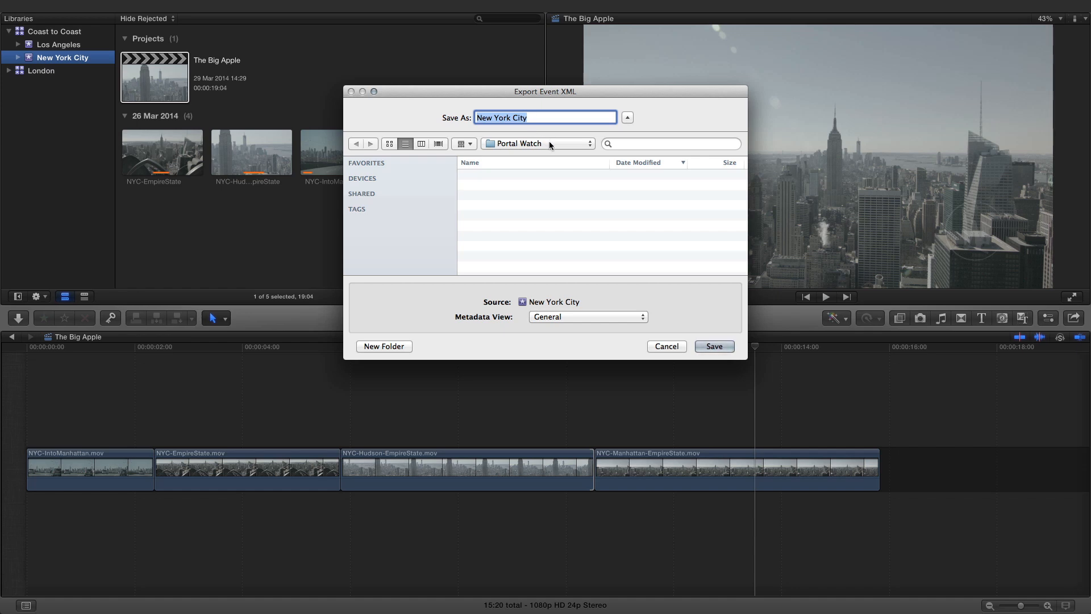
mouse_move(587, 299)
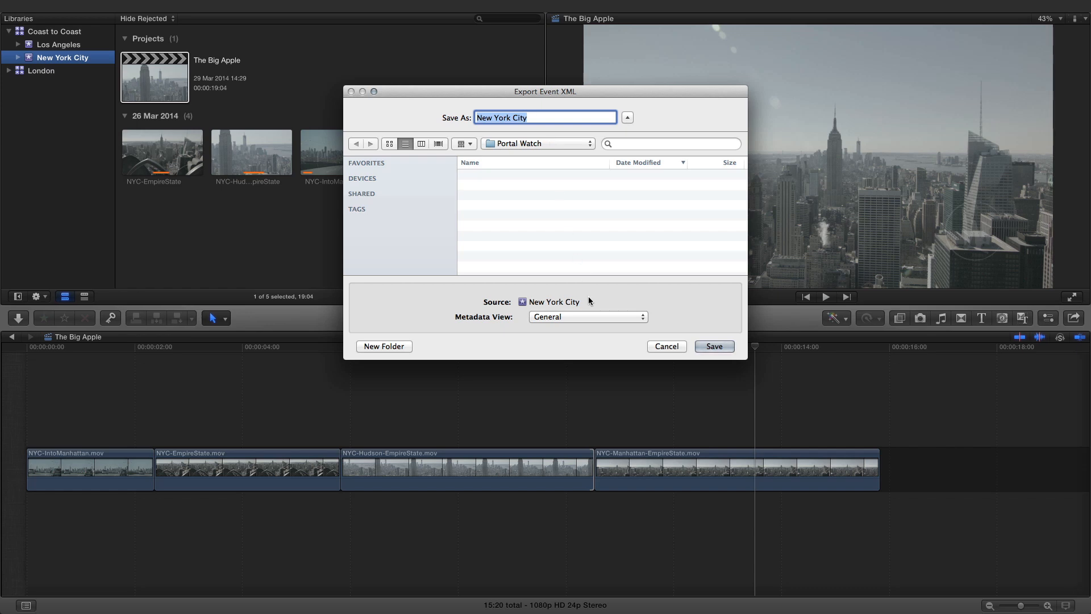
mouse_move(594, 300)
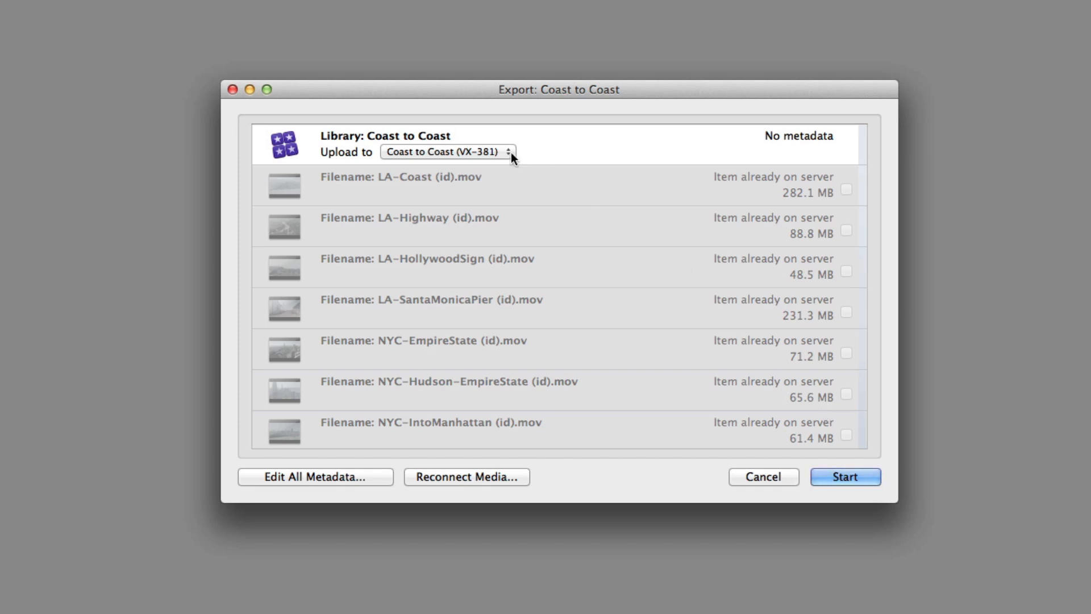
Step: Keep Coast to Coast (VX-381) as the upload destination and send the library to the server
left_click(446, 152)
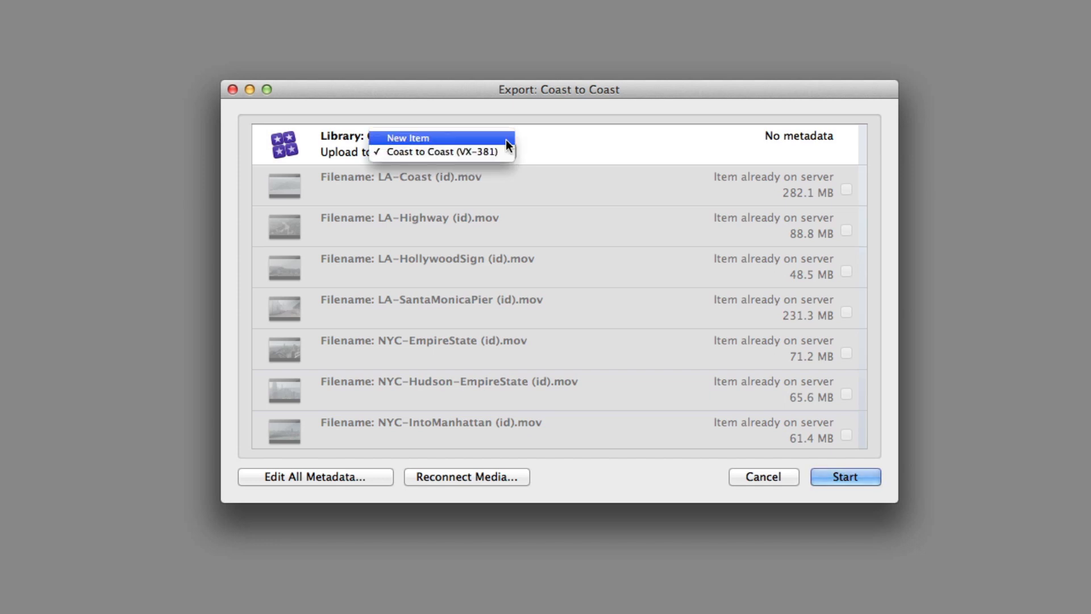
mouse_move(443, 151)
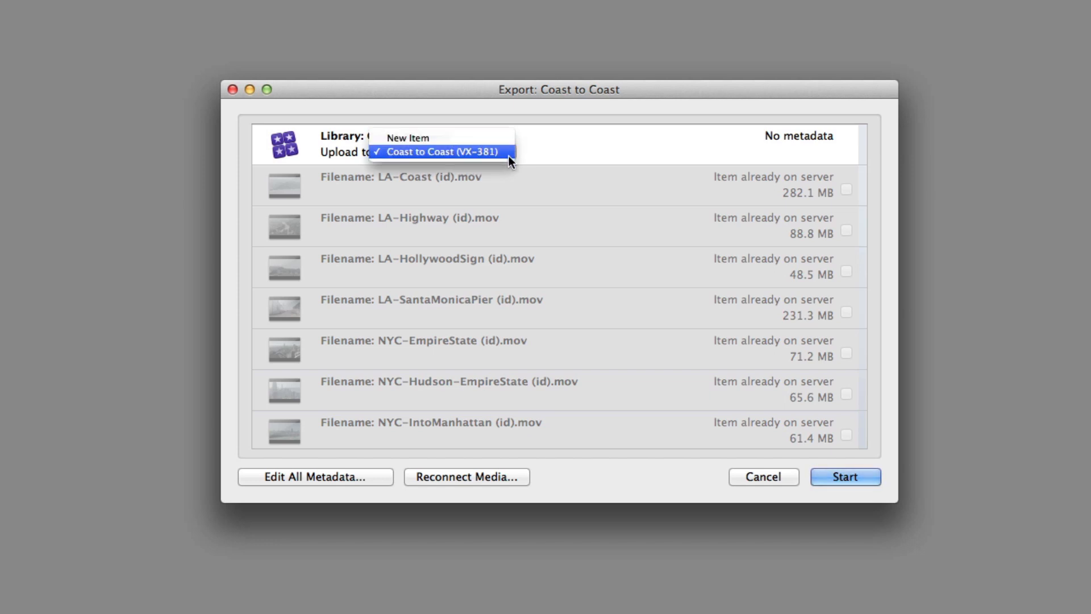
left_click(442, 151)
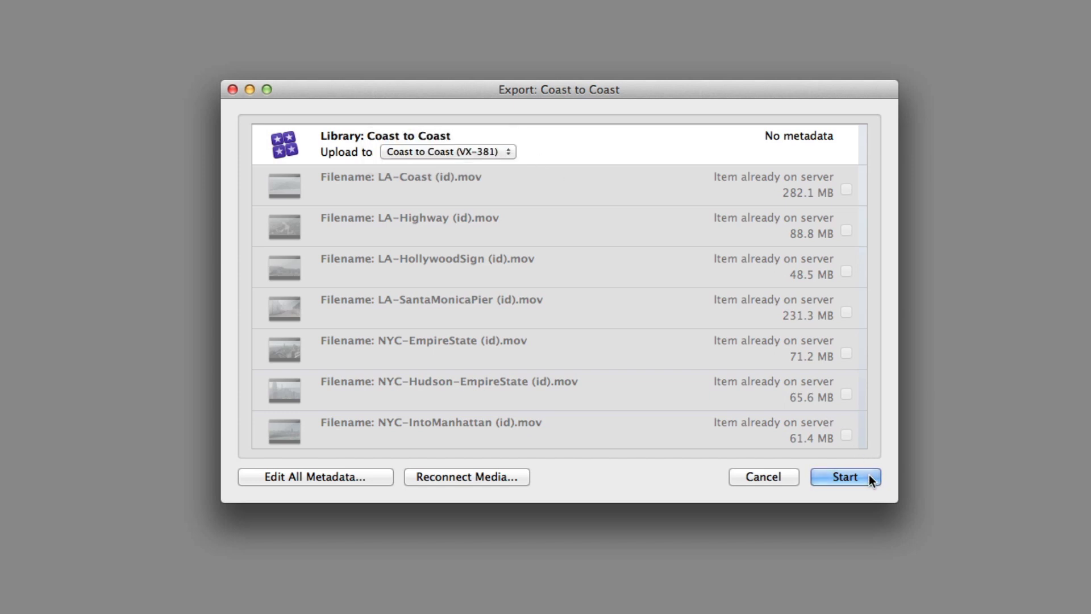
left_click(845, 477)
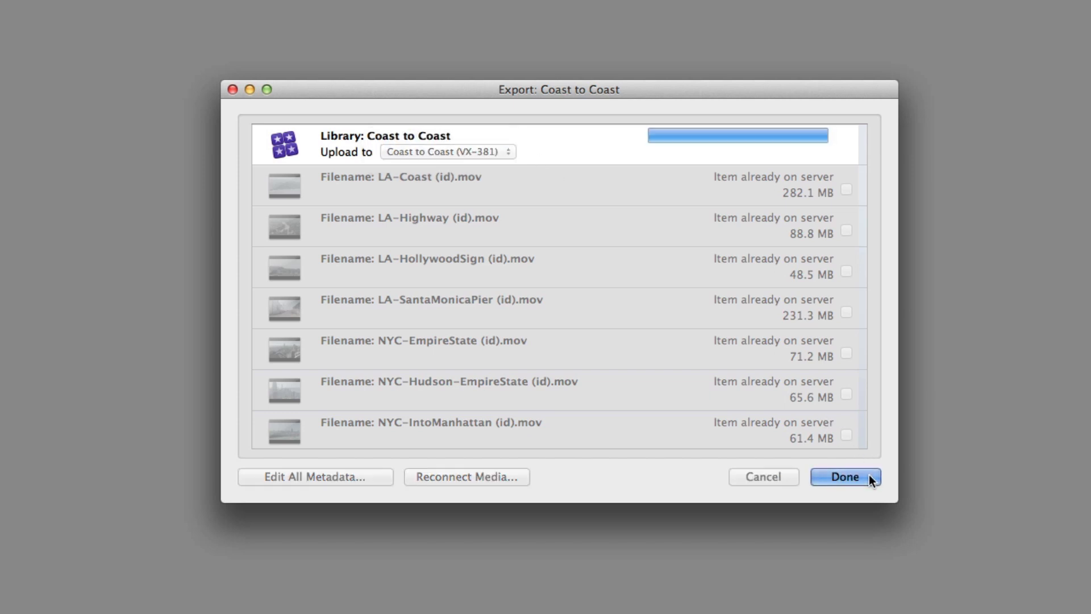
left_click(844, 476)
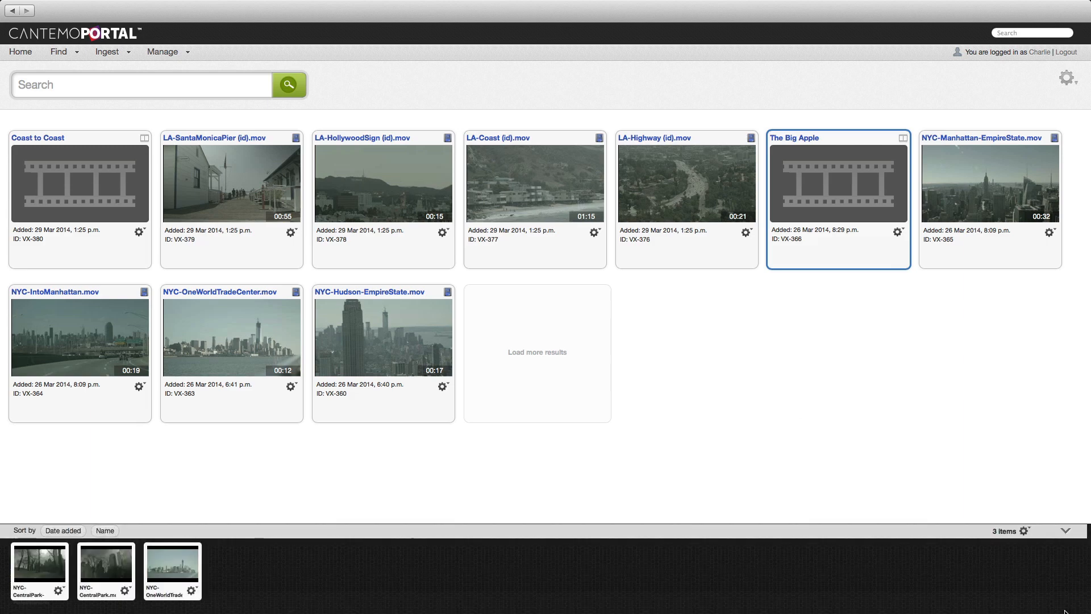
Step: Search the Portal server for 'Chrysler' to find NYC-Chrysler.mov
type("Chrysler")
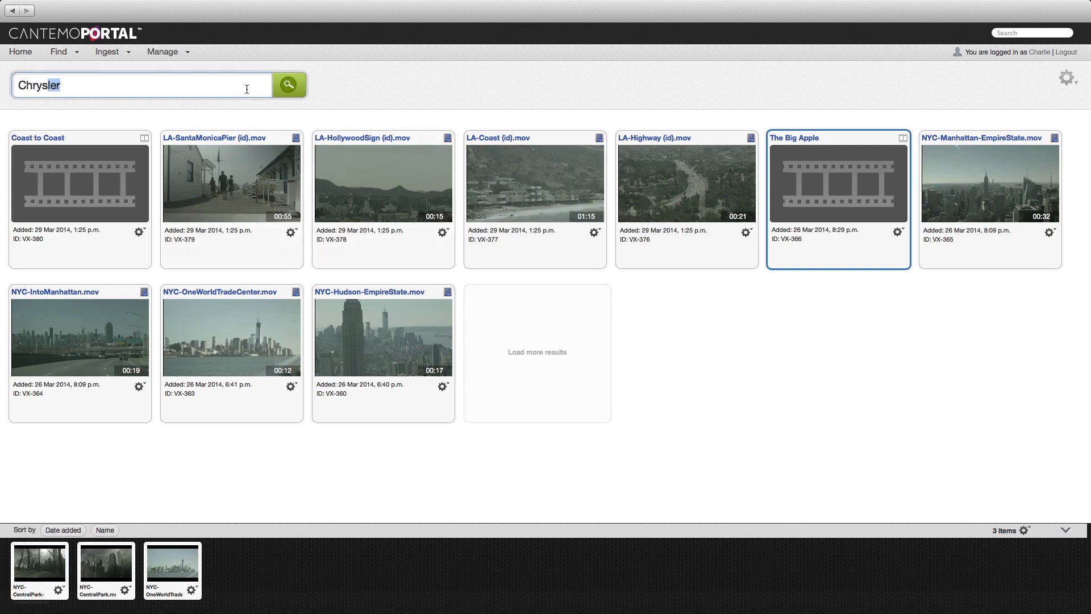
left_click(287, 86)
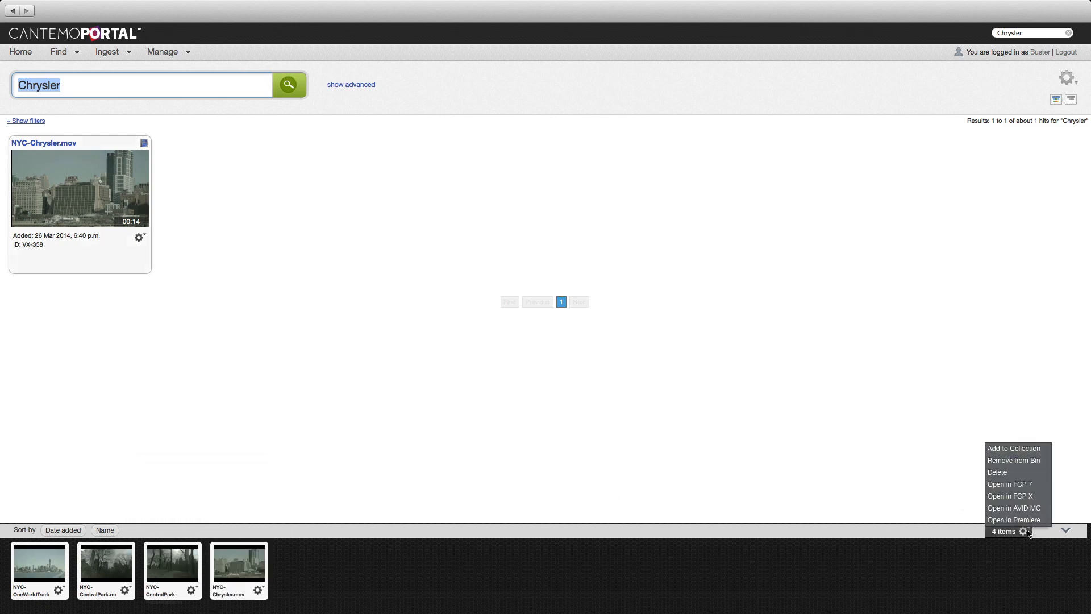
mouse_move(1036, 496)
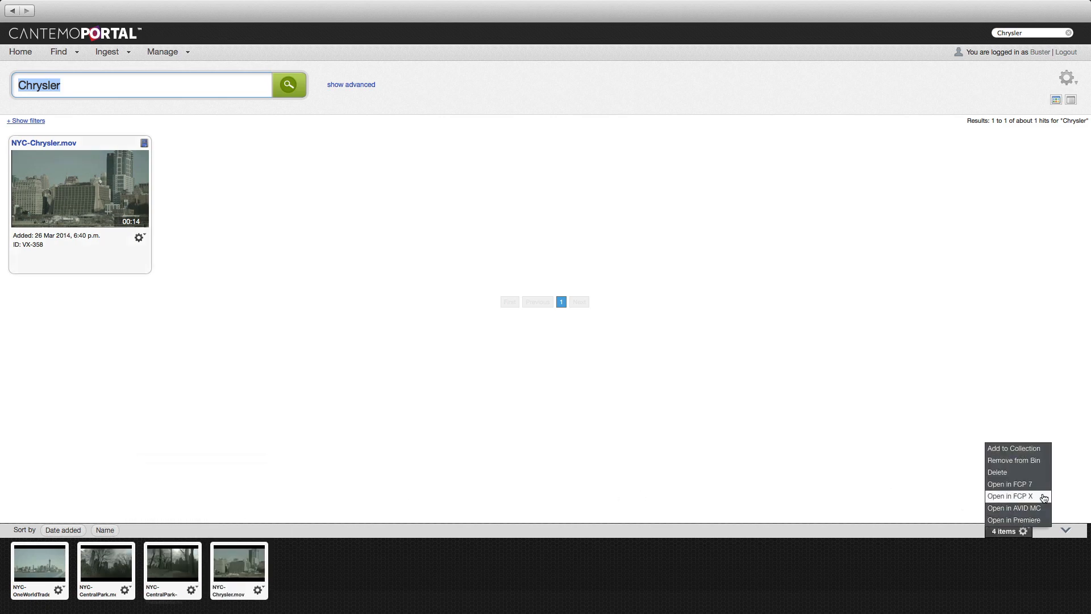
Step: Send the bin's four clips to Final Cut Pro X, importing them into the Coast to Coast library
left_click(1011, 495)
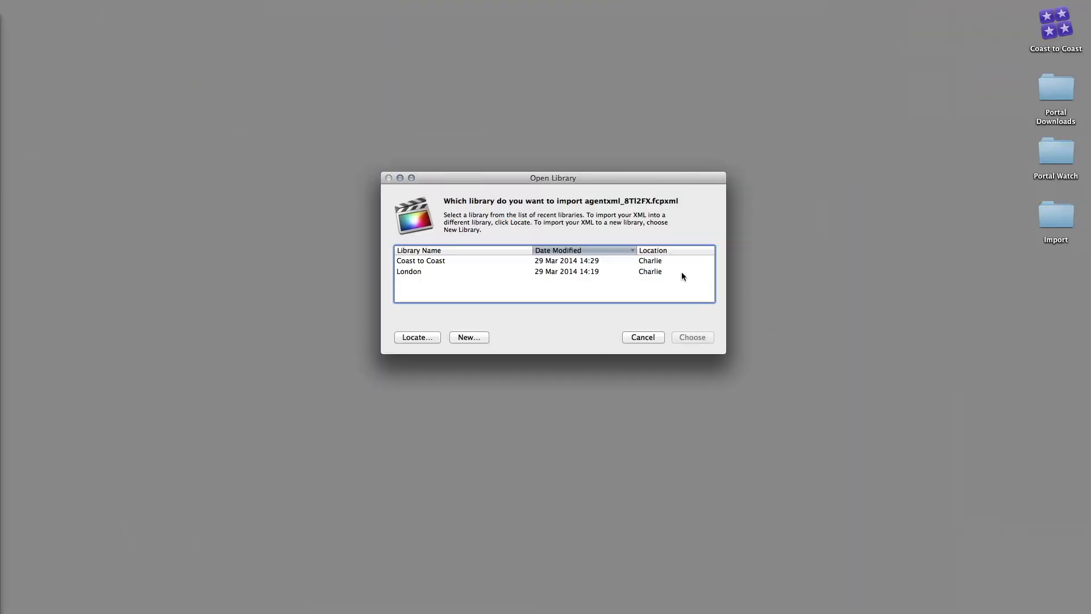
left_click(421, 260)
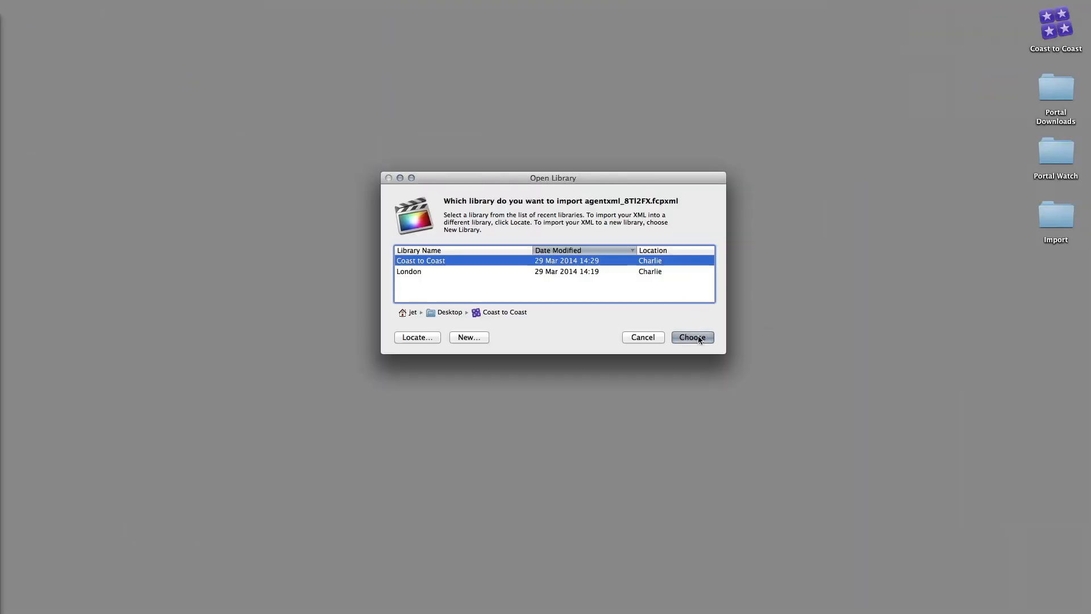
left_click(692, 336)
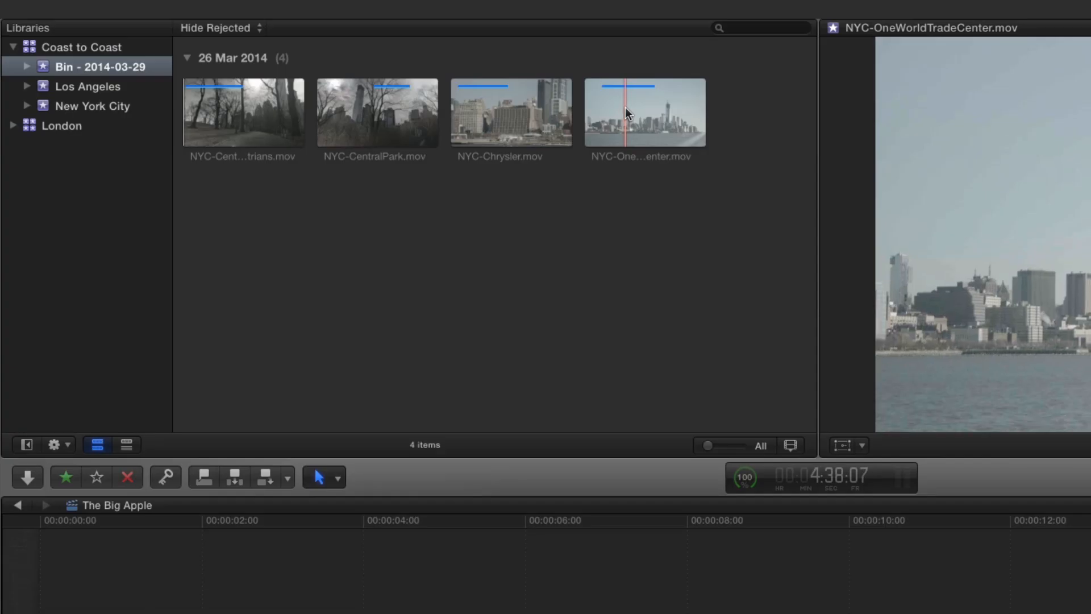
Step: Move the four clips from Bin - 2014-03-29 into the New York City event
left_click(643, 112)
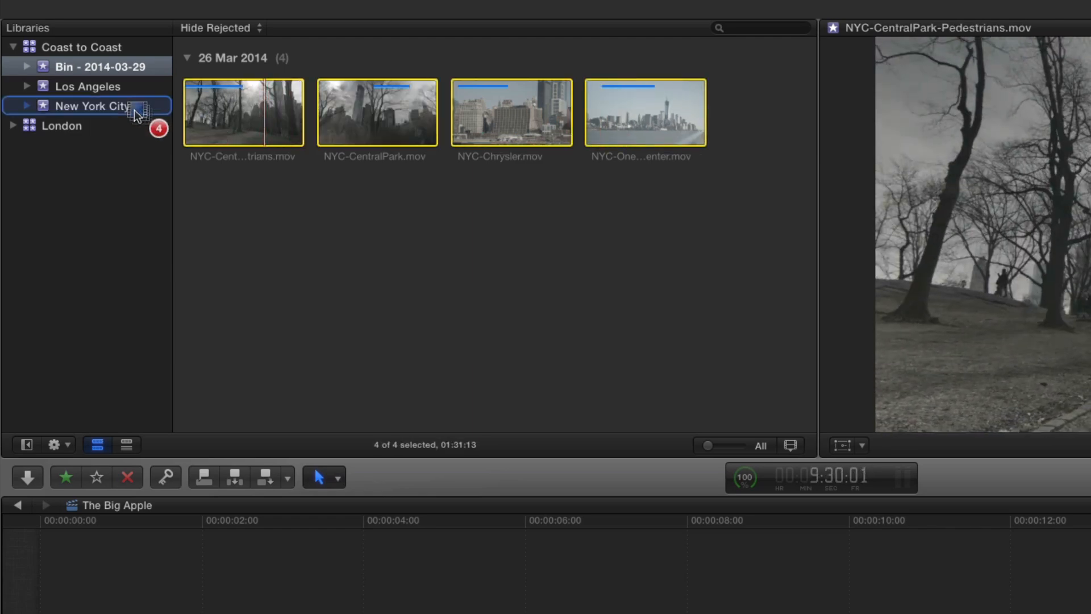
left_click(89, 67)
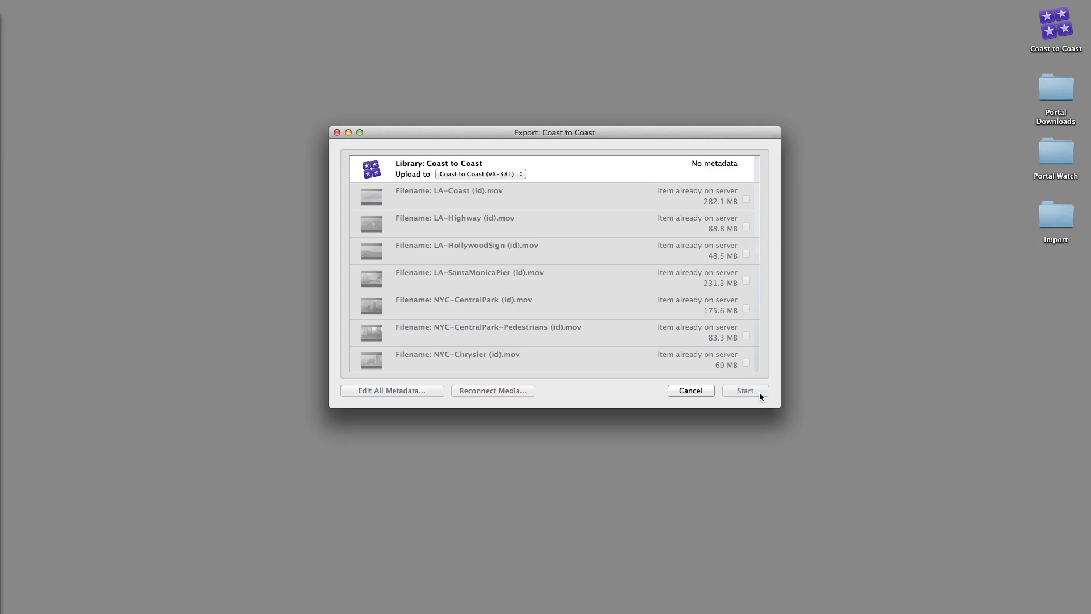
Step: Upload the updated Coast to Coast library with Central Park and Chrysler clips to its server item
left_click(743, 390)
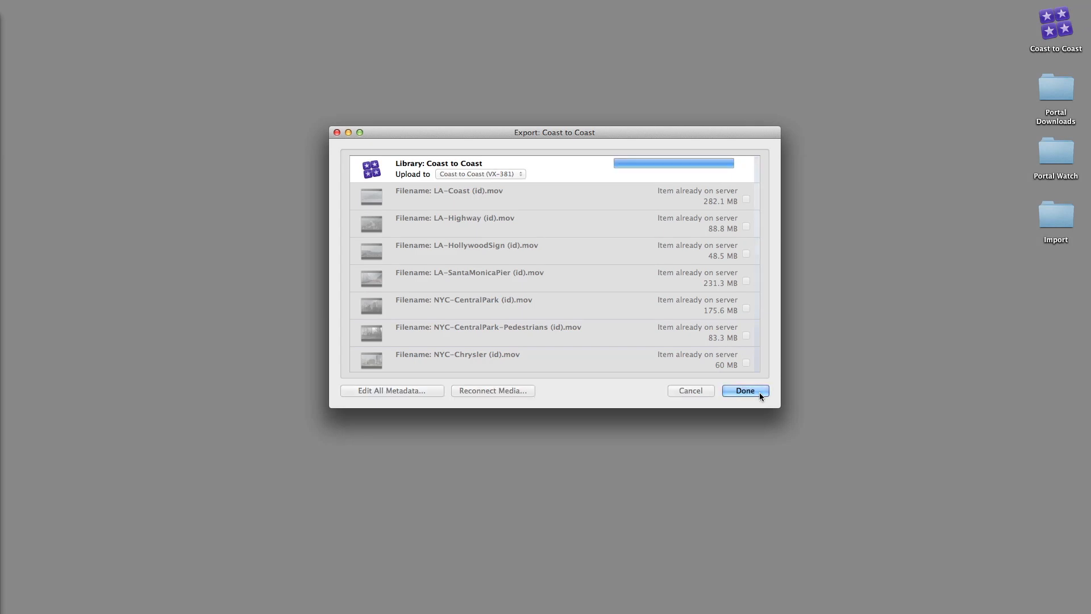
left_click(743, 390)
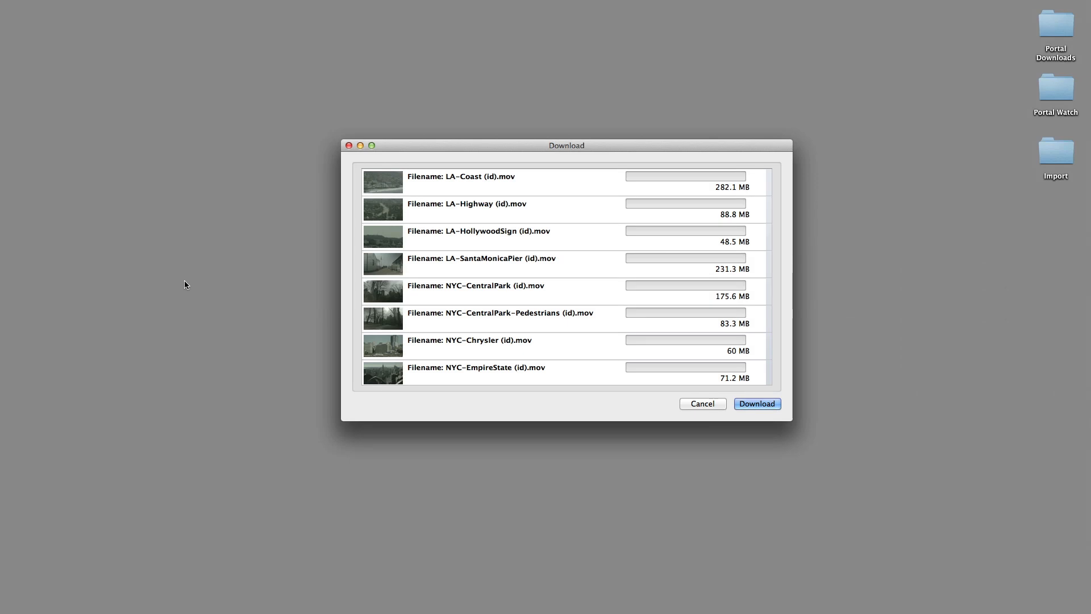
Step: Review the file list and download the clips from LA-Coast through NYC-EmpireState
scroll("down", 3)
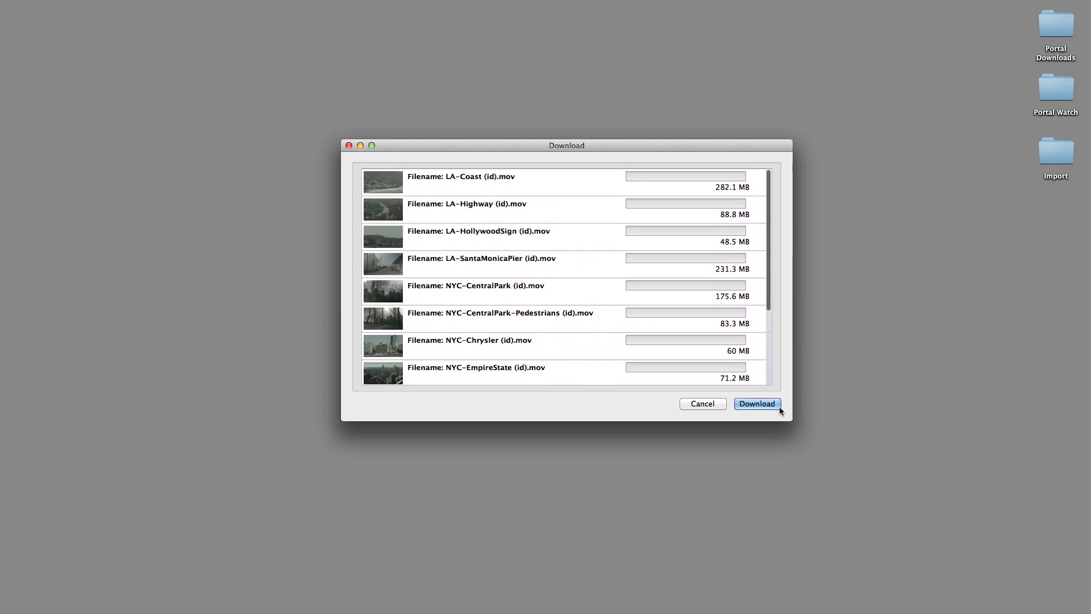
left_click(757, 403)
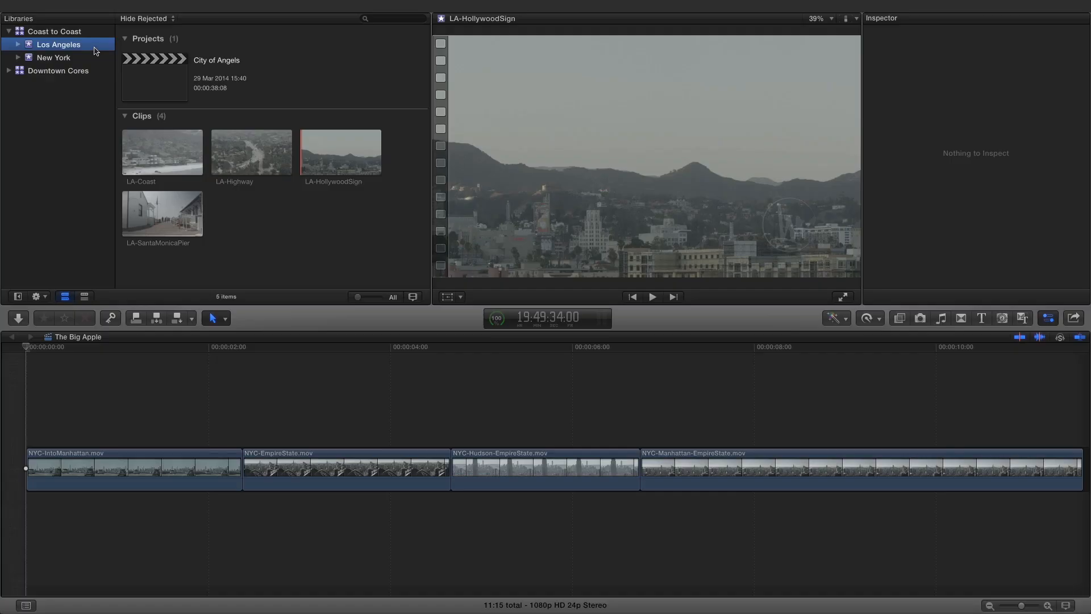
mouse_move(44, 44)
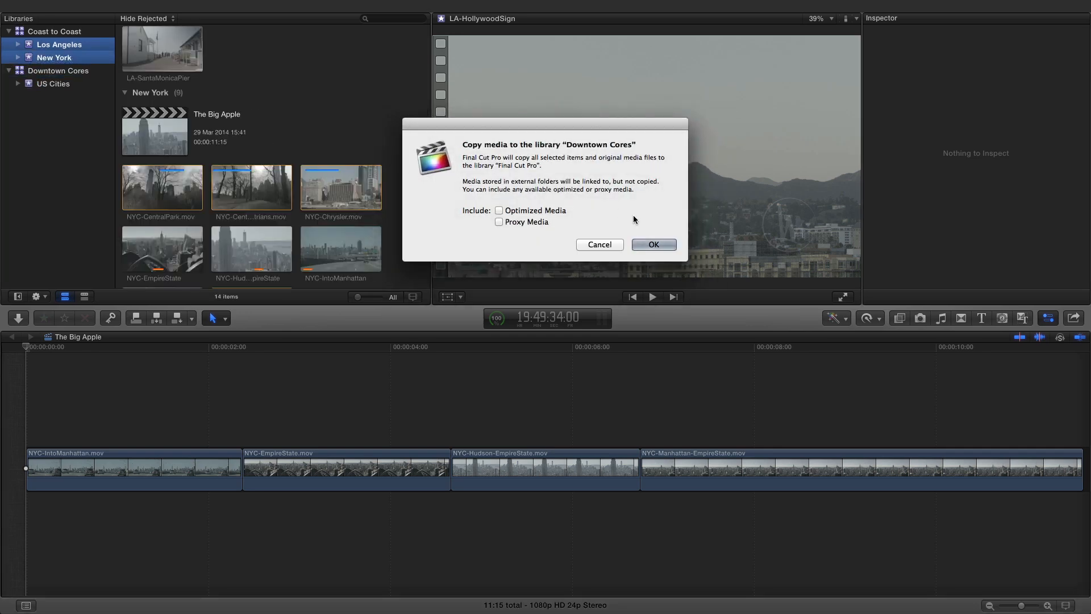
Step: Confirm copying media into Downtown Cores, then reveal the LA-Coast clip's file in Finder
left_click(652, 244)
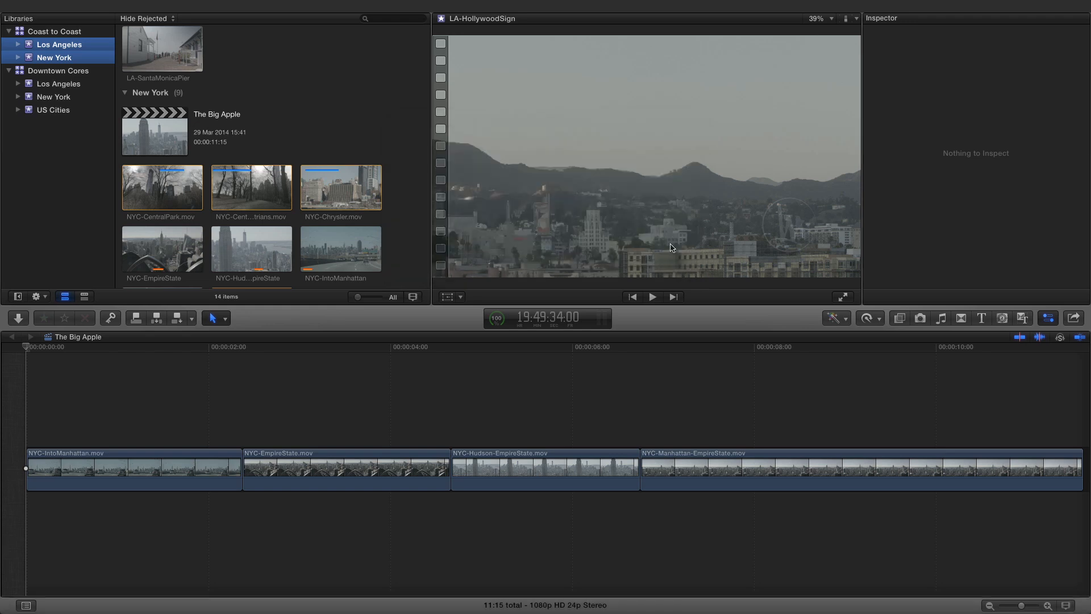
right_click(232, 227)
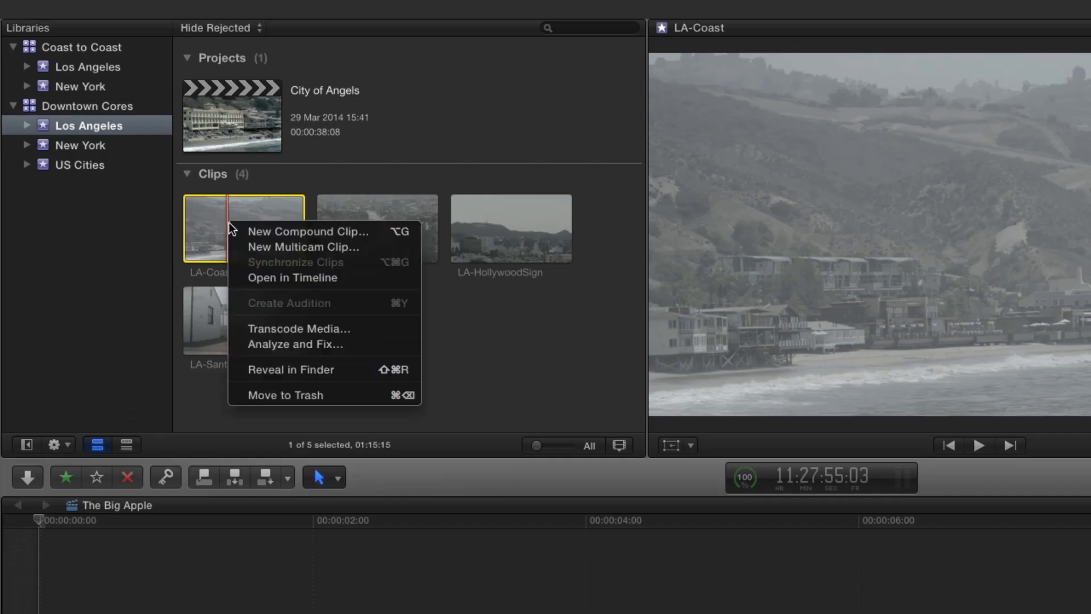
mouse_move(322, 362)
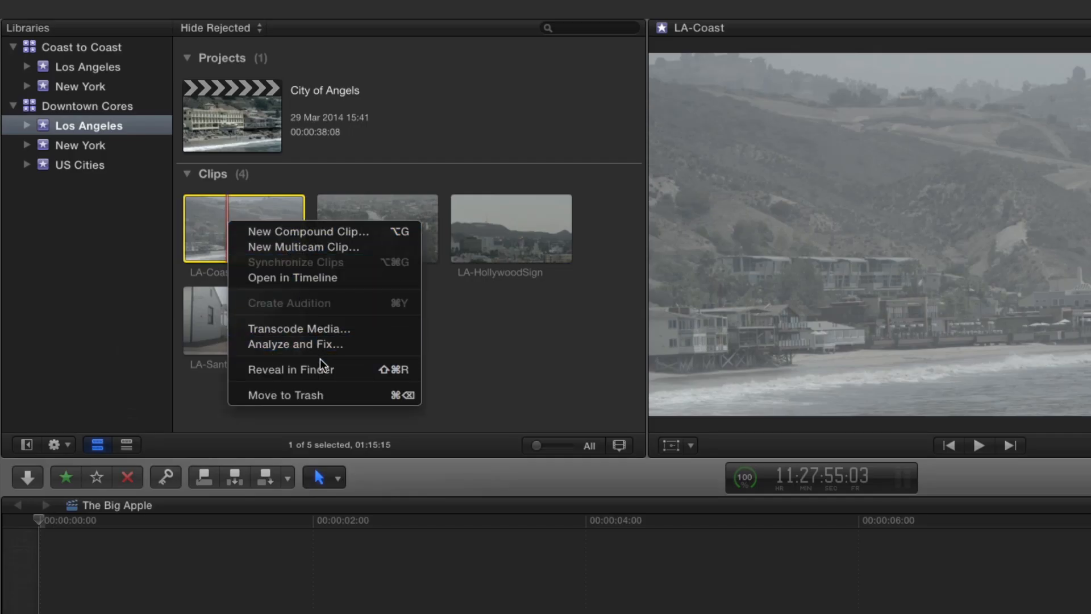
left_click(291, 368)
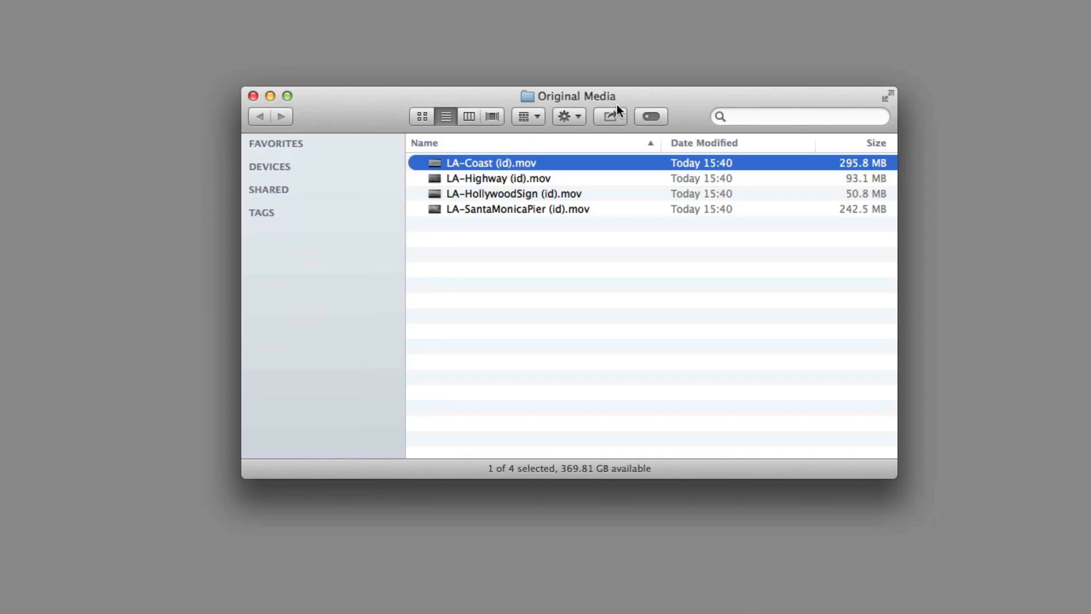
left_click(576, 96)
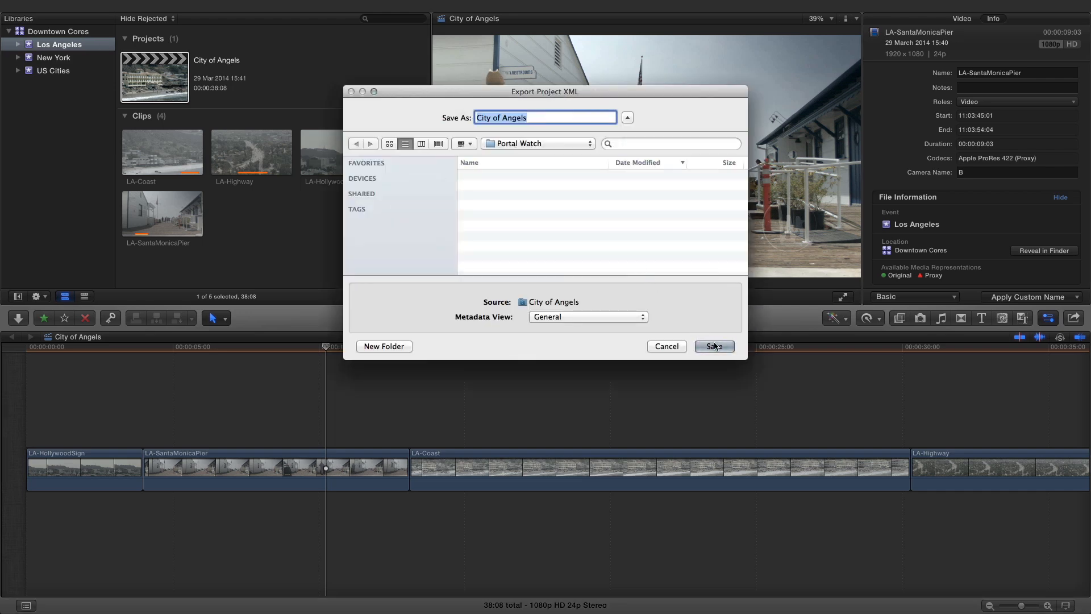
Step: Save the City of Angels project XML and upload Downtown Cores as a new Portal item
left_click(714, 346)
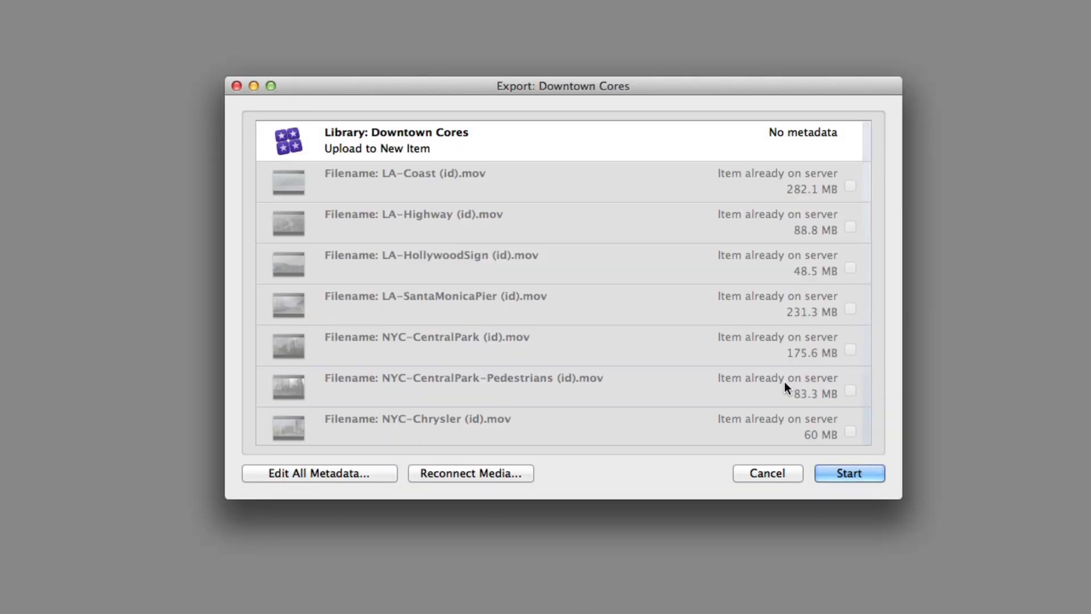
scroll("down", 3)
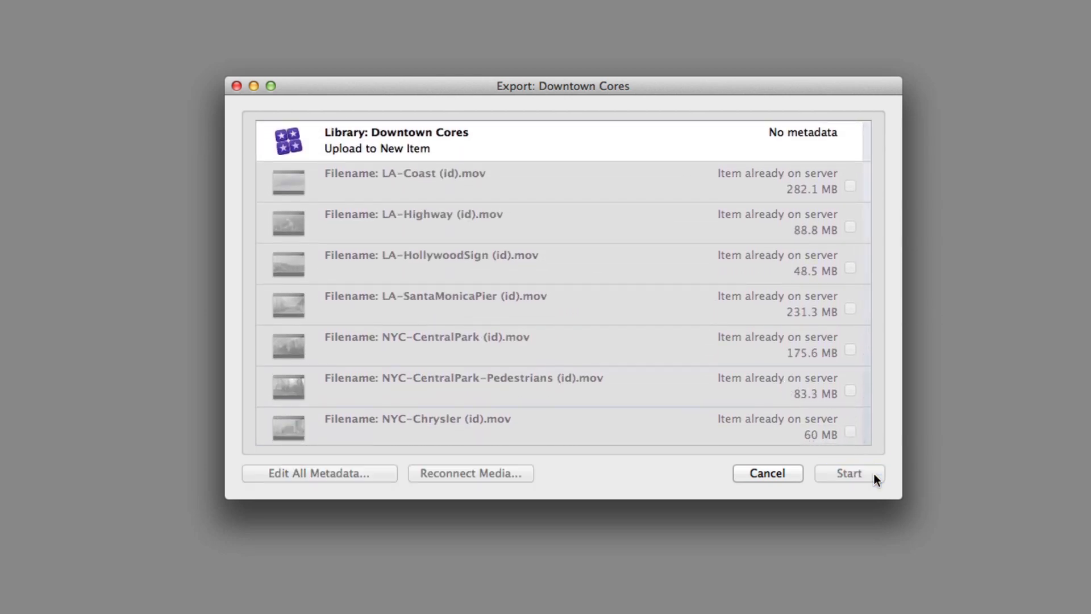
left_click(848, 472)
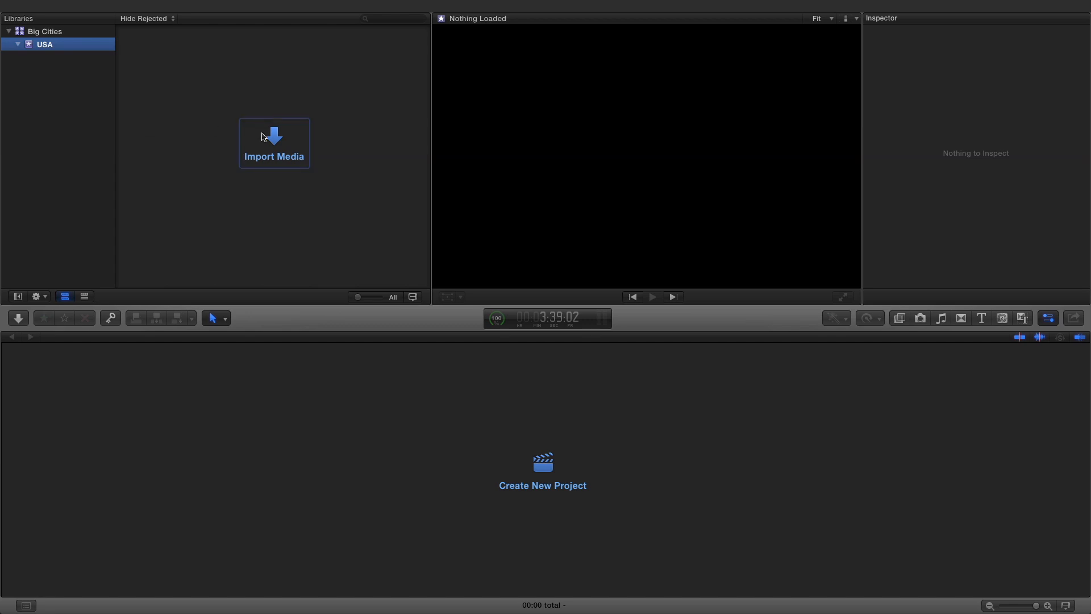
Step: Import all of the Import folder into the USA event, then view the From Portal and New collections
left_click(274, 143)
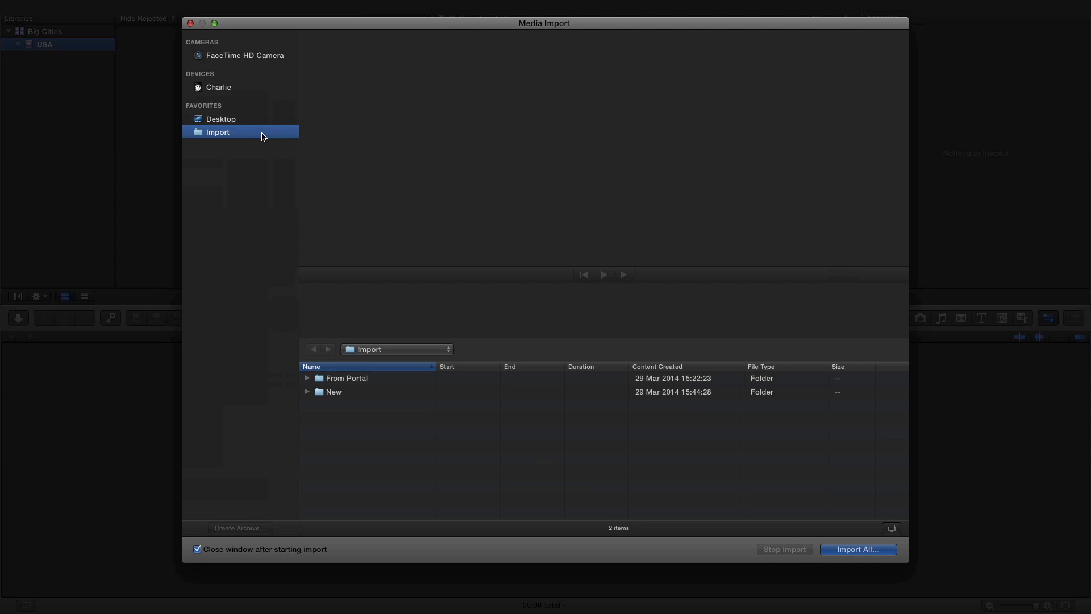
mouse_move(453, 277)
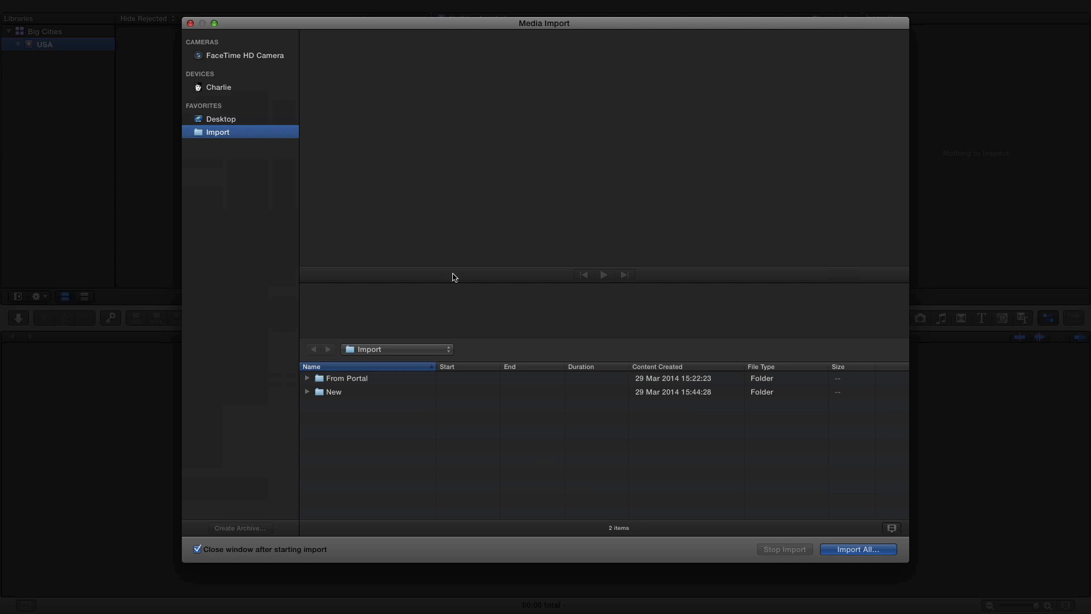
left_click(857, 549)
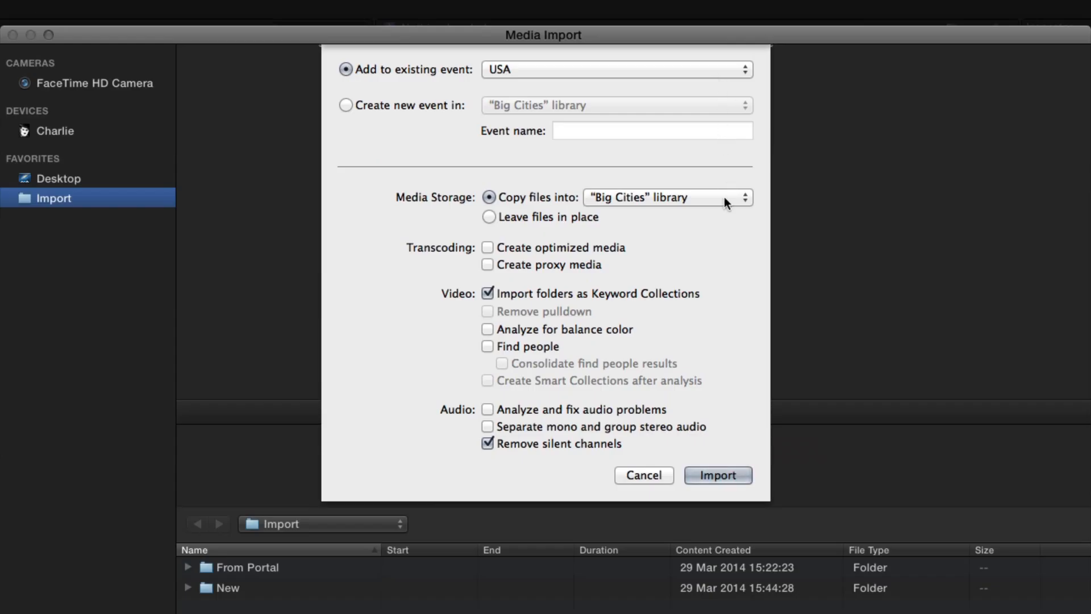
mouse_move(720, 299)
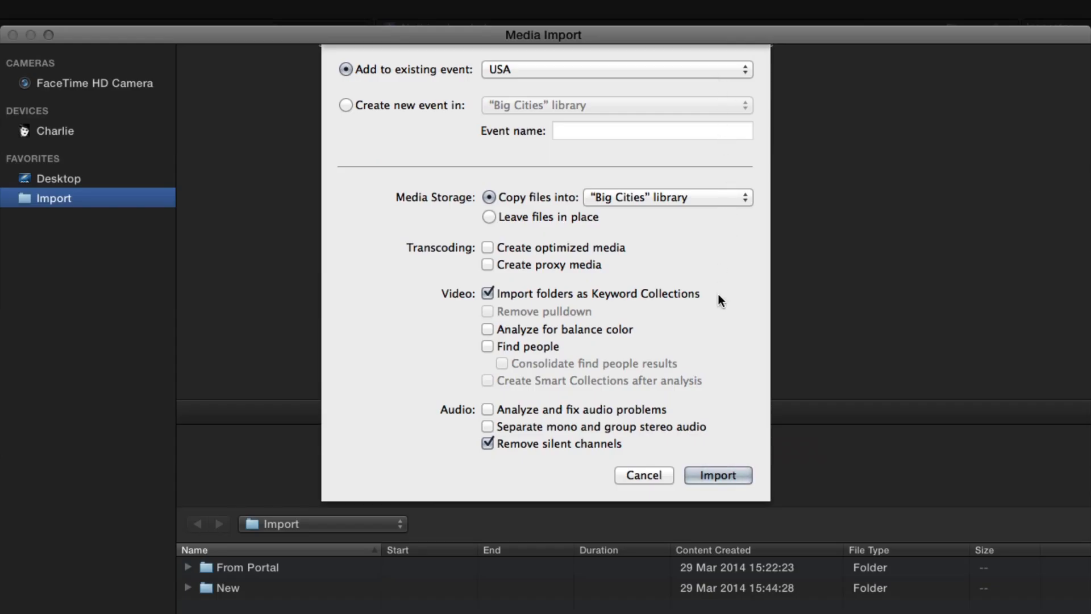
left_click(717, 475)
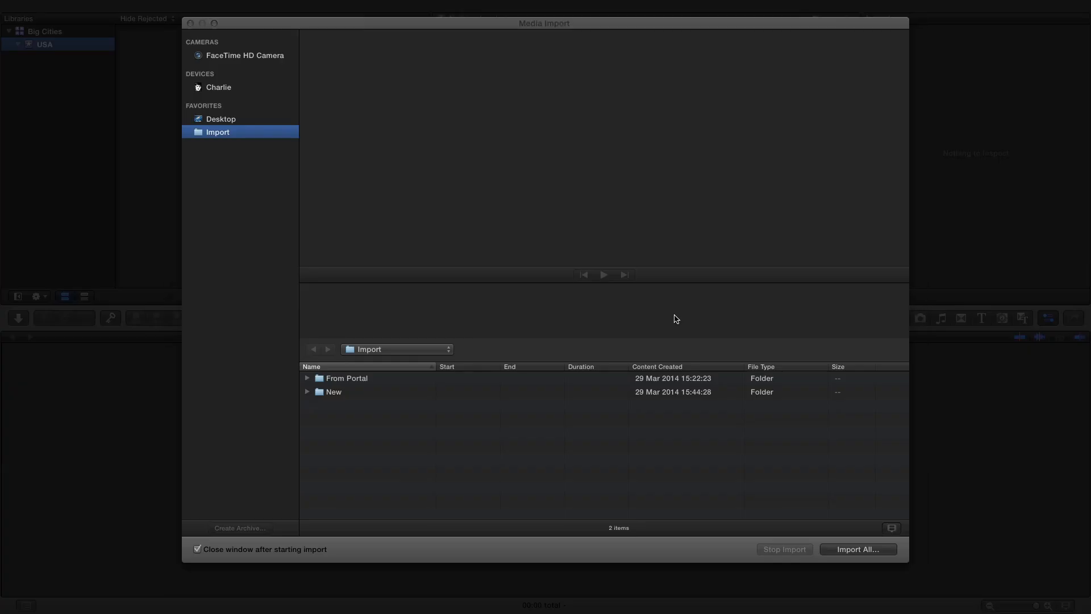
left_click(857, 549)
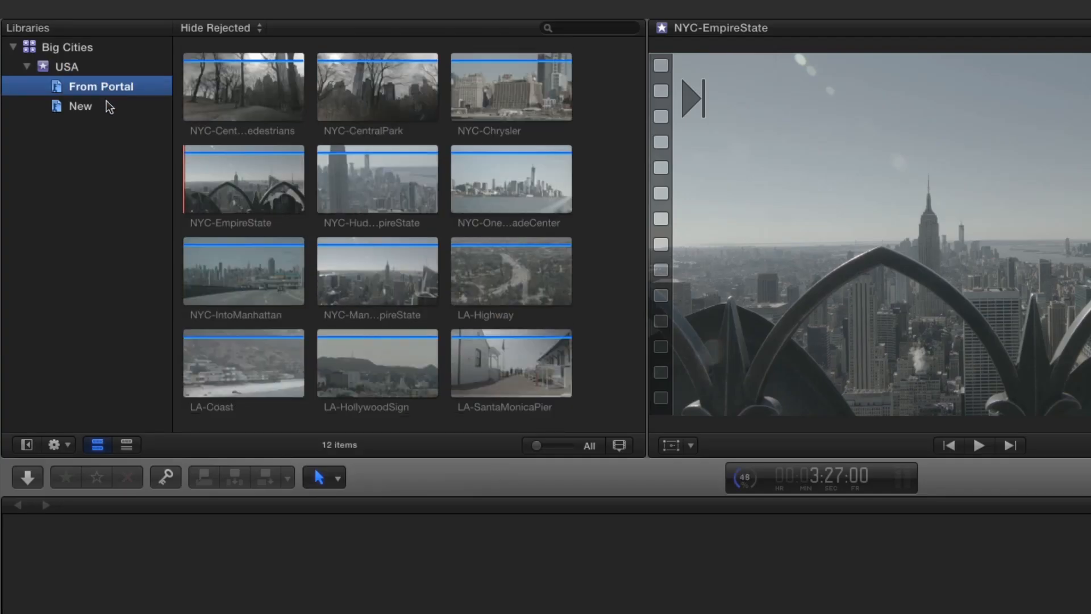
left_click(80, 105)
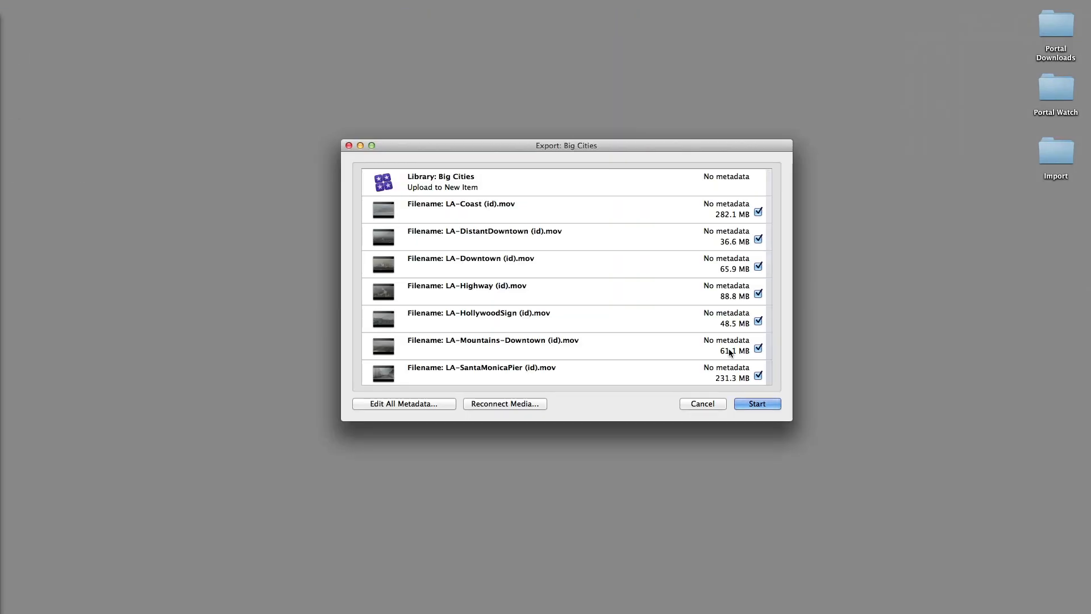
Step: Reconnect Big Cities' local media to existing Portal items via Reconnect Media
scroll("down", 3)
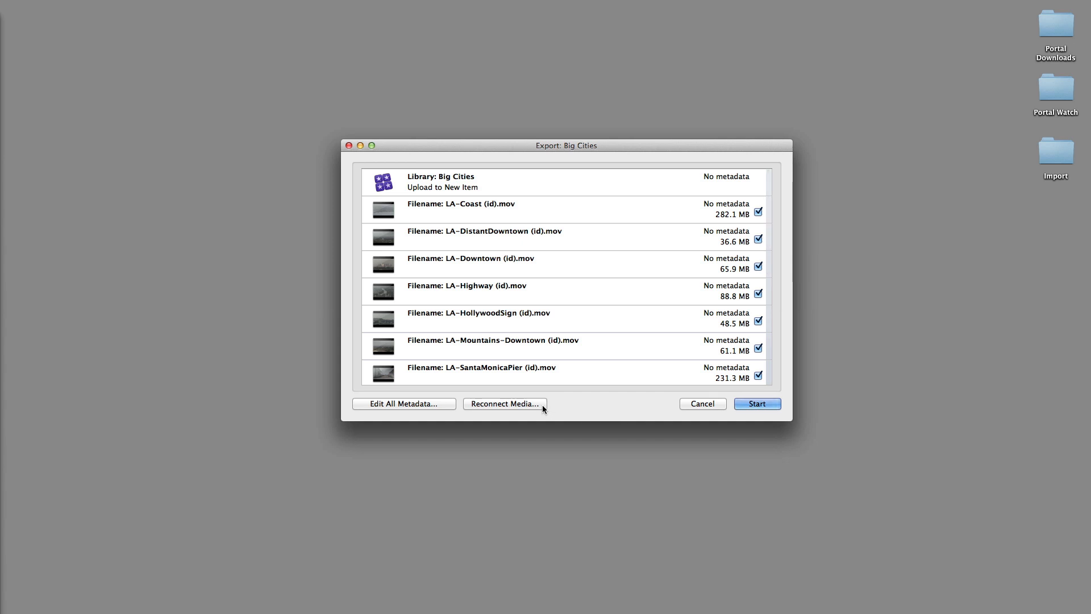
left_click(504, 403)
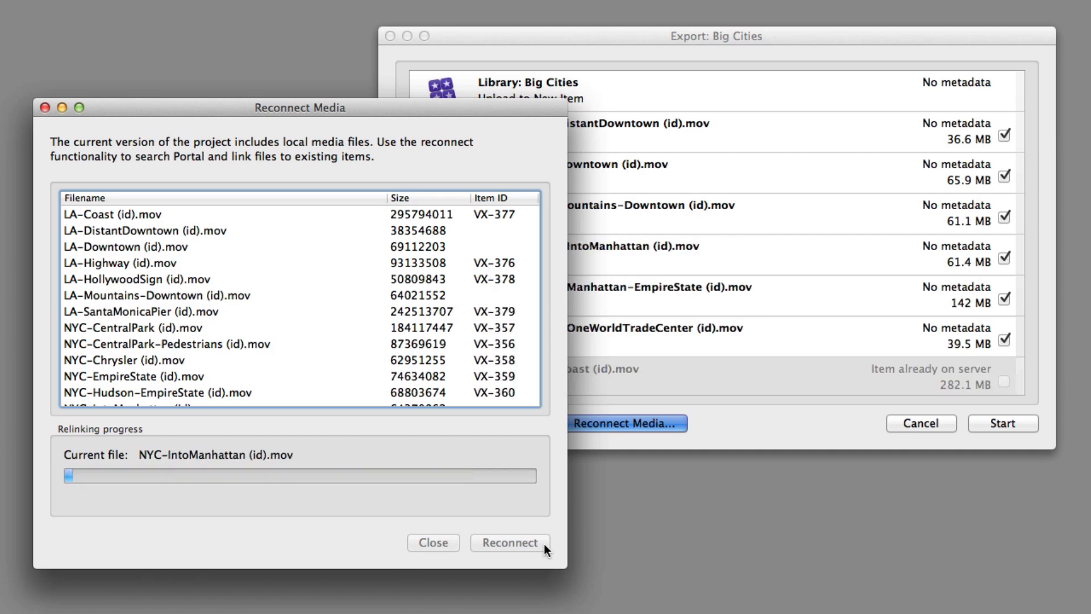
left_click(510, 542)
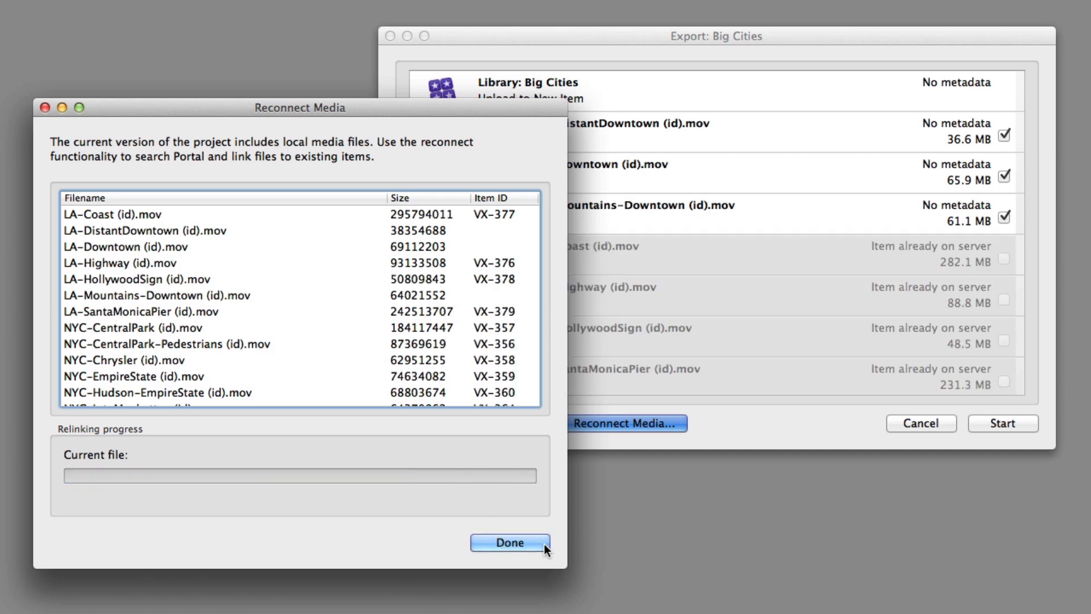
left_click(509, 543)
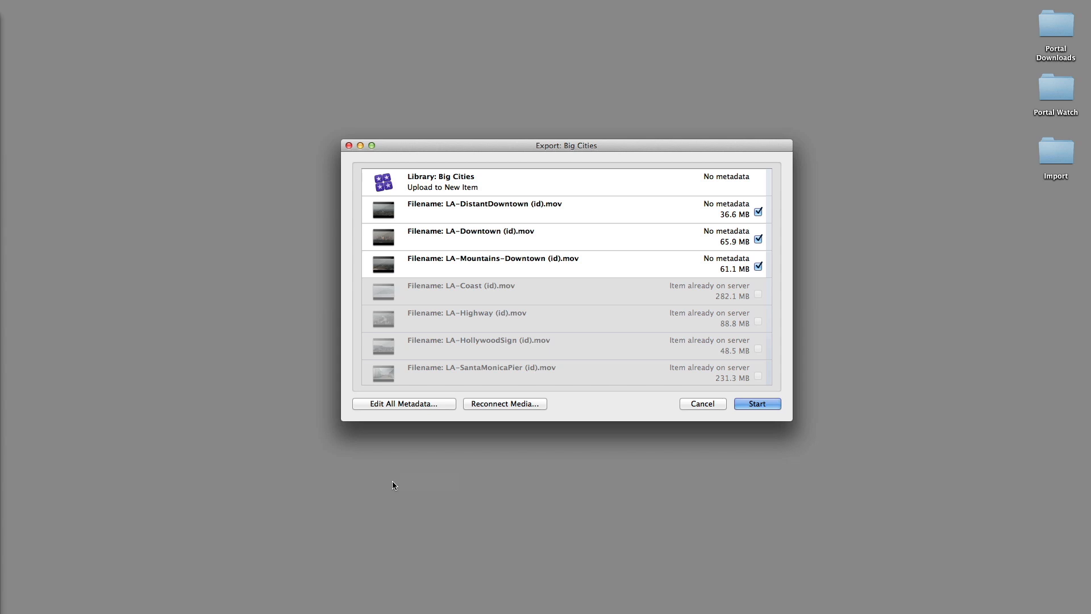
Step: Apply shared metadata to all clips: shot type ELS, time of day Afternoon, with Los Angeles keywords and notes
left_click(404, 404)
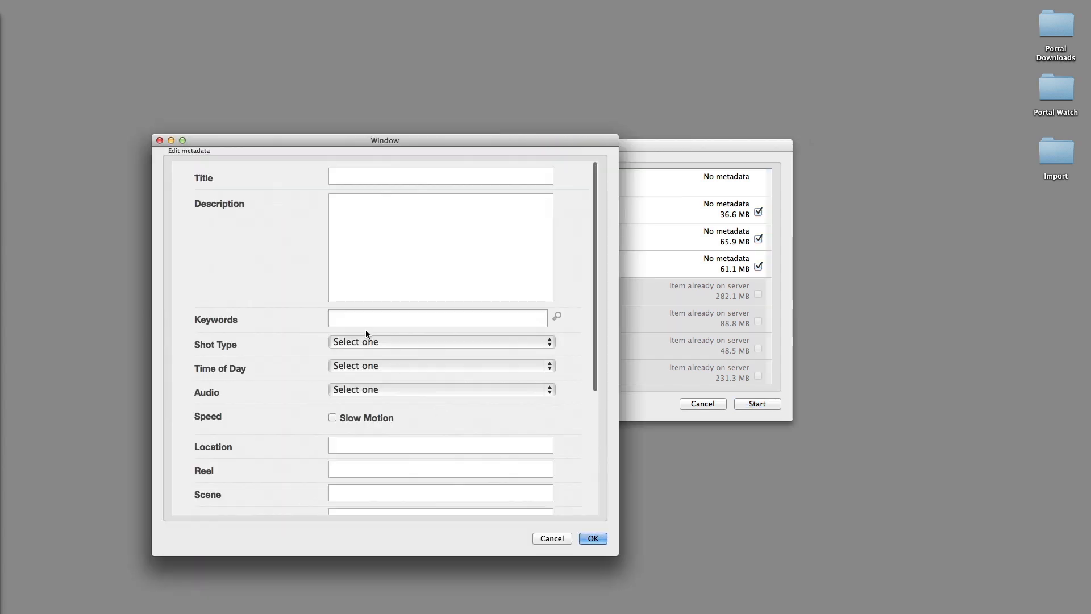
left_click(440, 364)
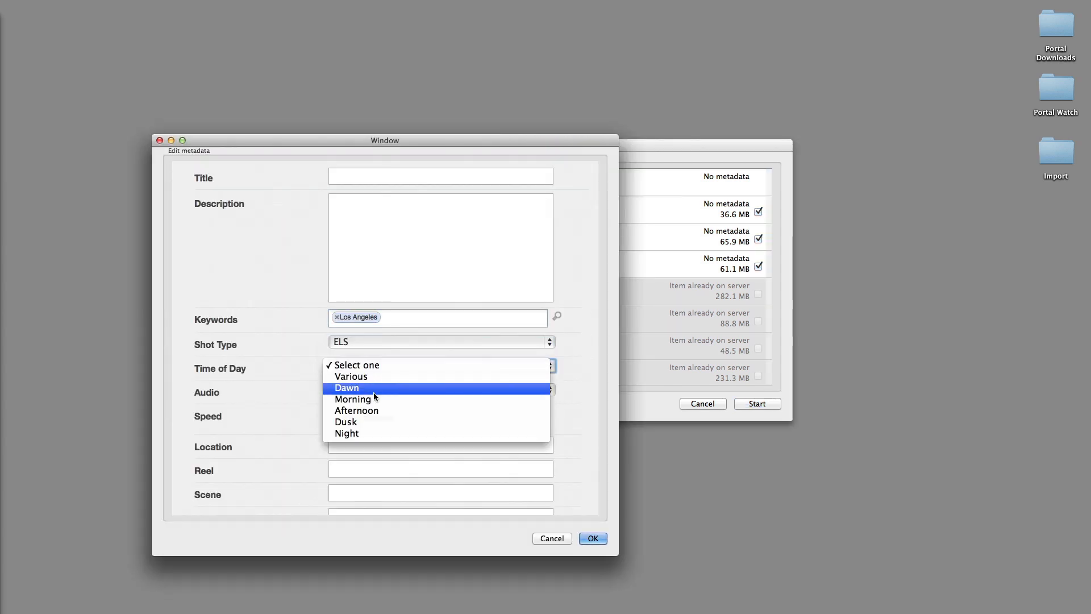
left_click(356, 411)
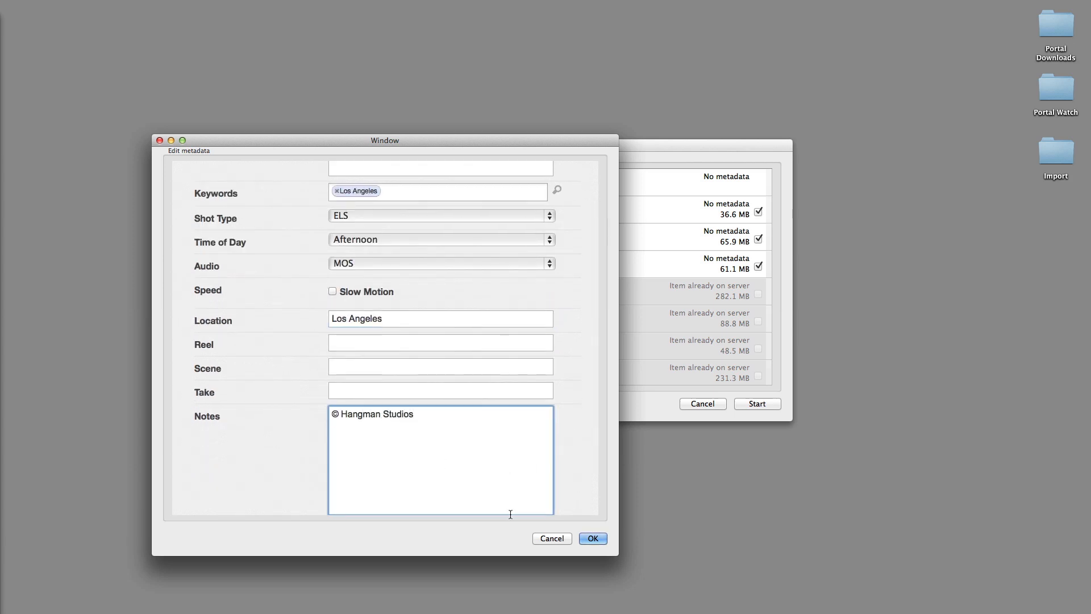
left_click(592, 538)
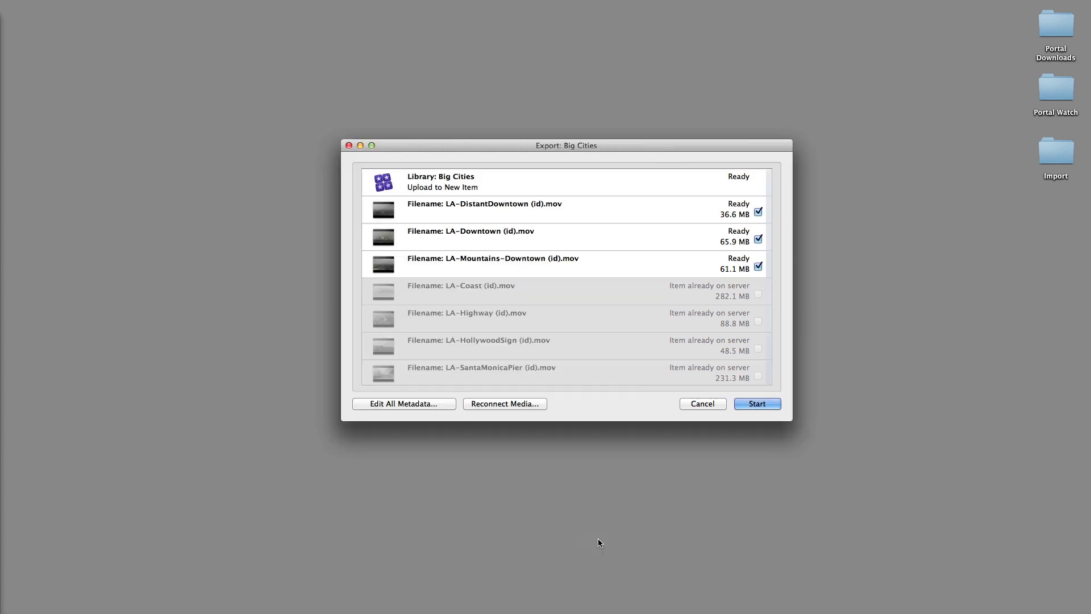
mouse_move(771, 410)
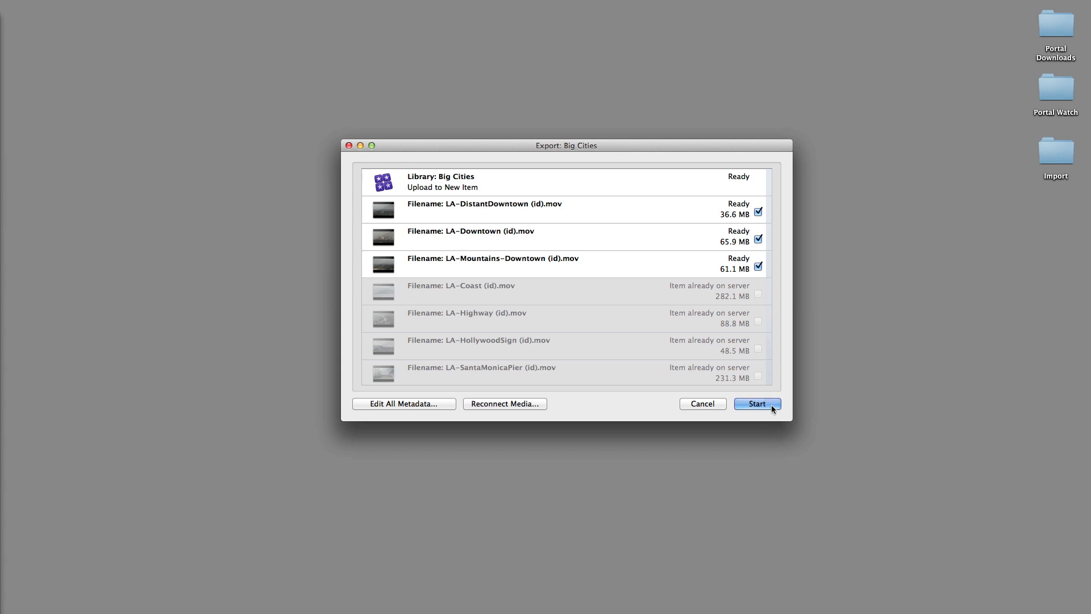
Step: Start the Big Cities export, let the uploads finish, then close it with Done
left_click(757, 403)
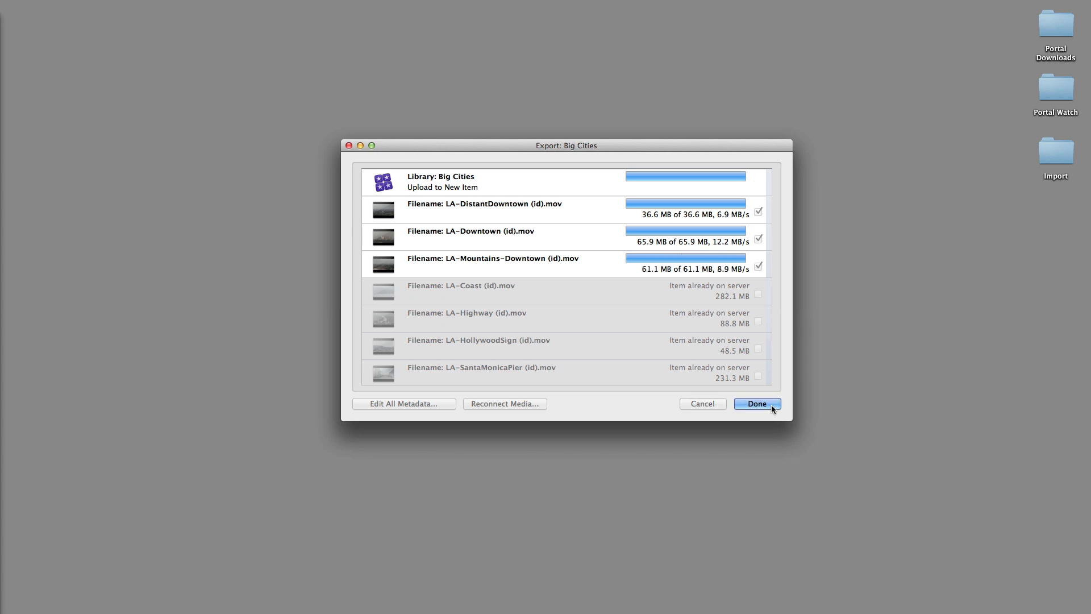
left_click(757, 404)
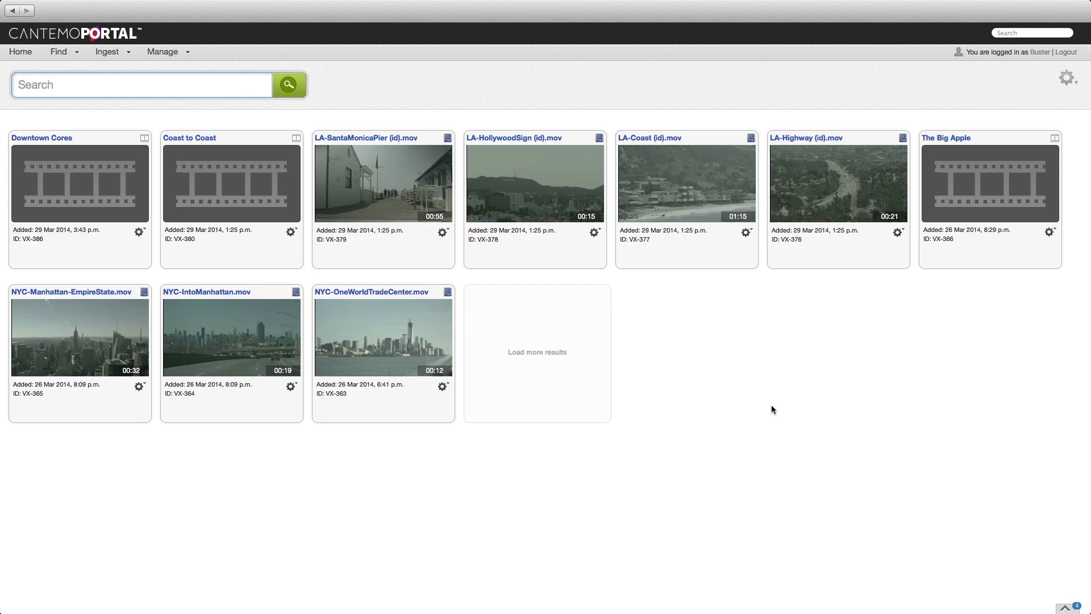
Step: List the Last 10 Items via Find, twice, to see Big Cities and the three LA clips
left_click(58, 51)
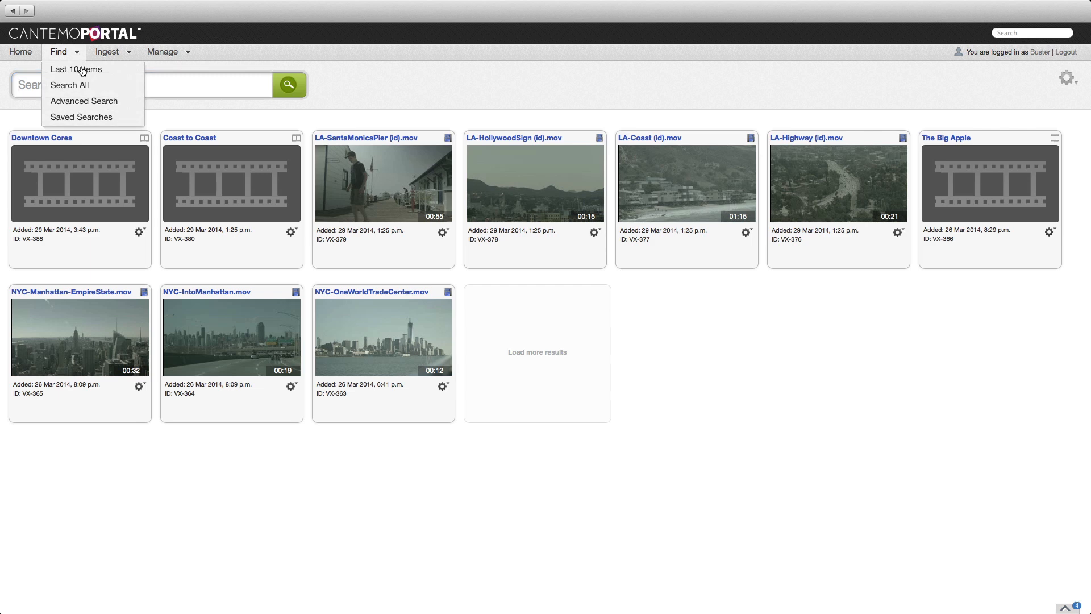
left_click(76, 69)
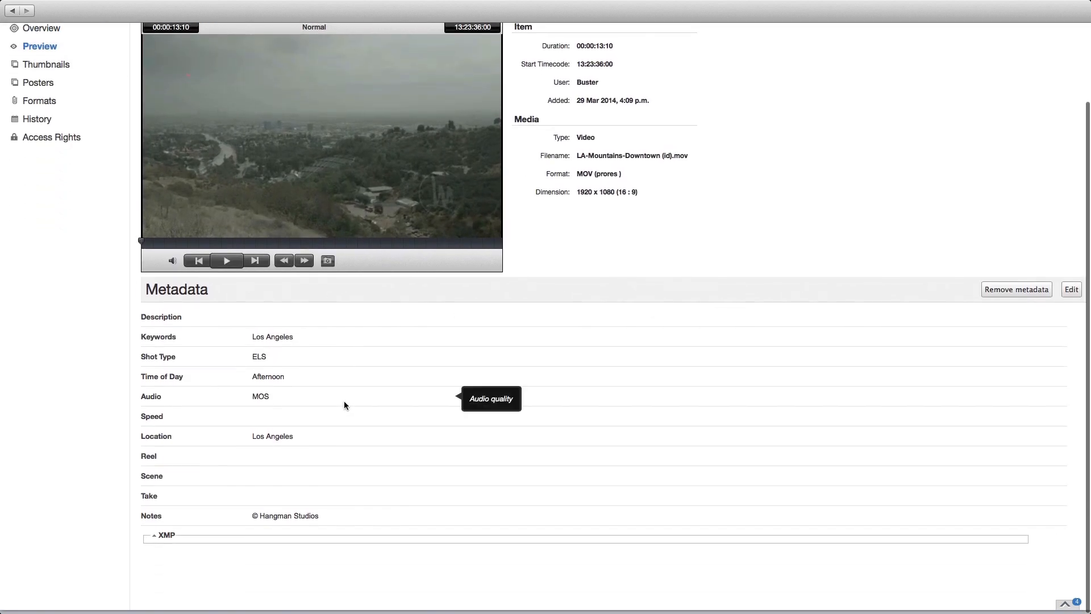
left_click(58, 51)
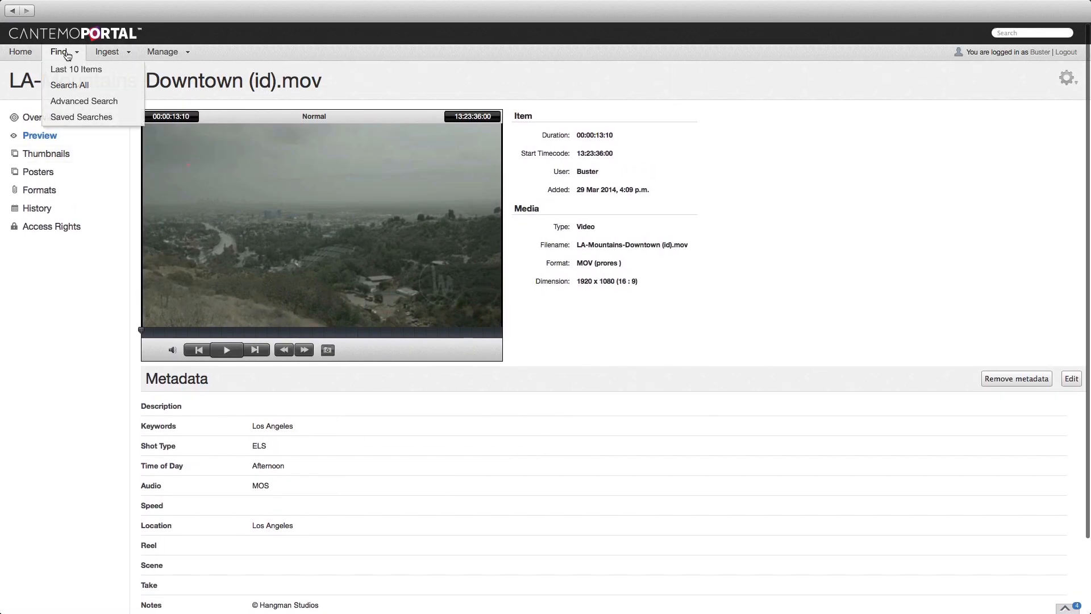
left_click(76, 70)
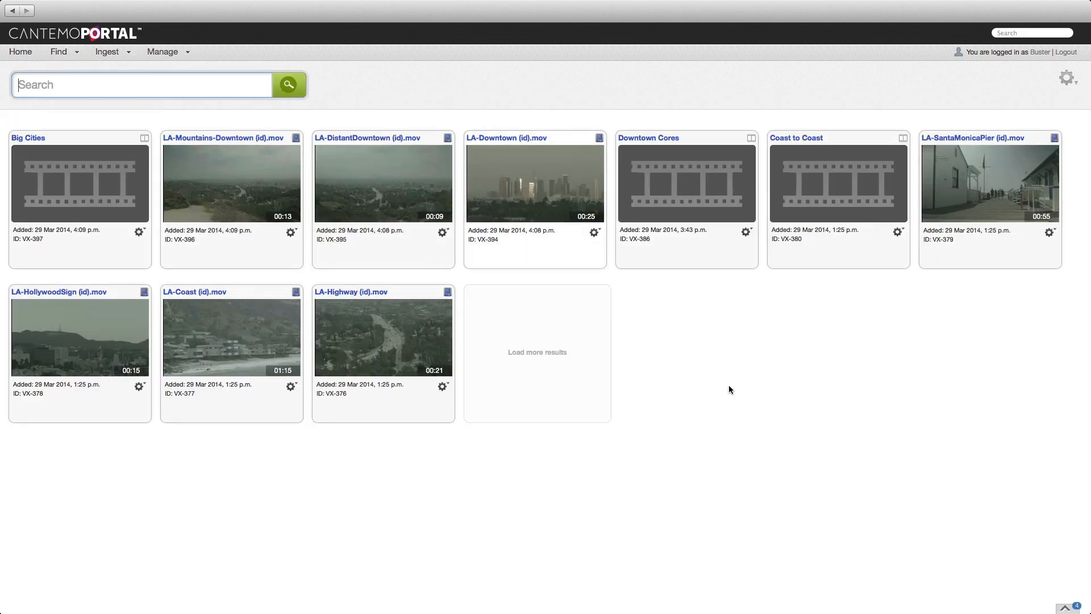